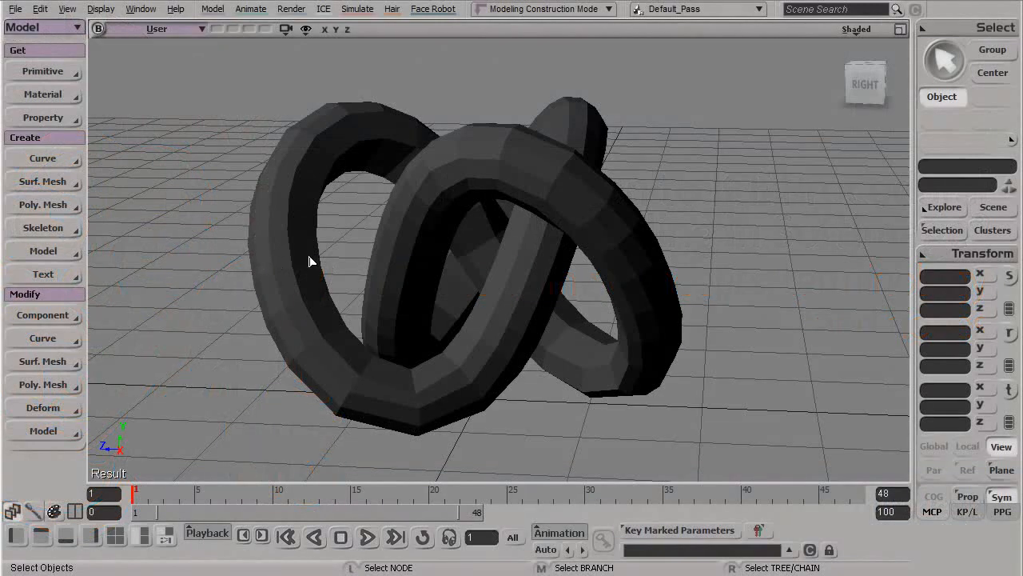
# Select the torus knot Mesh object in the viewport
pyautogui.click(335, 273)
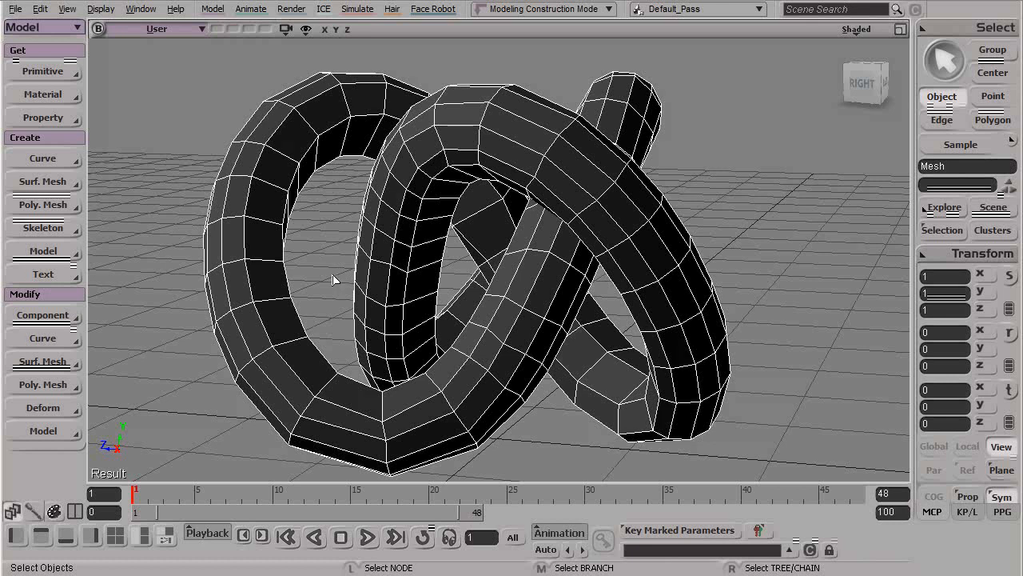
pyautogui.moveTo(326, 283)
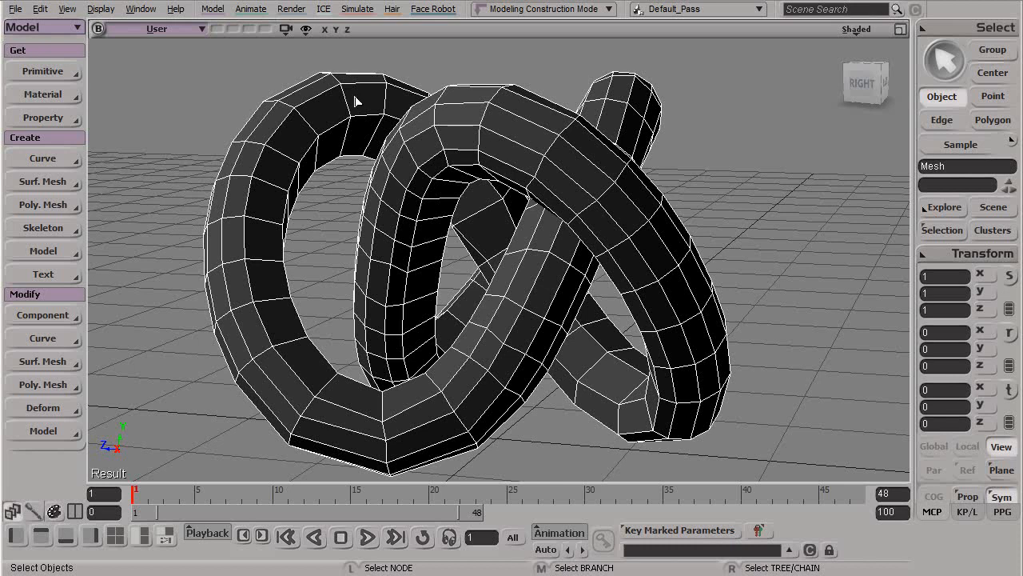
pyautogui.moveTo(355, 173)
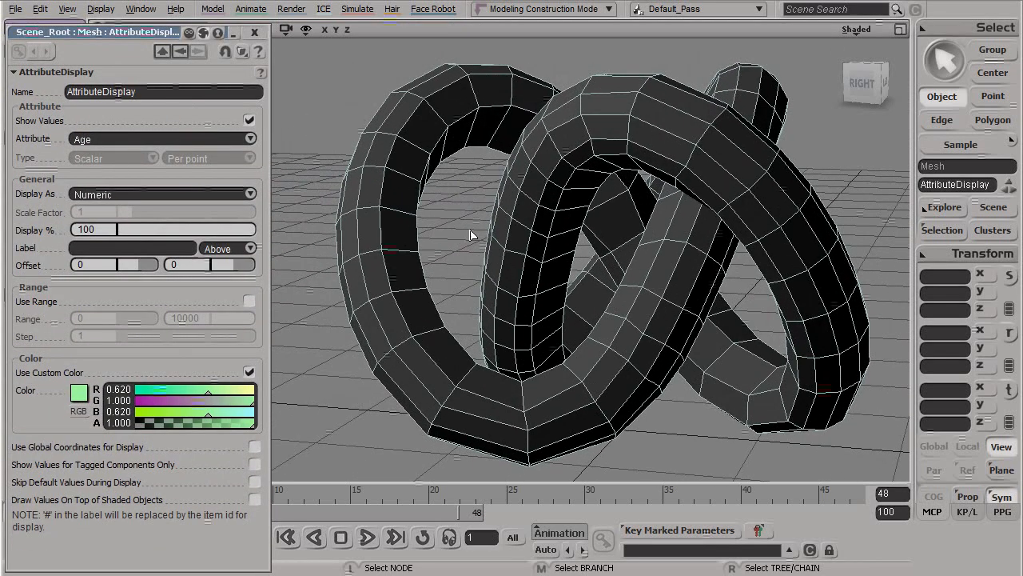
# Display EdgeLength values on the mesh, then switch the attribute to PolygonPosition
pyautogui.click(164, 139)
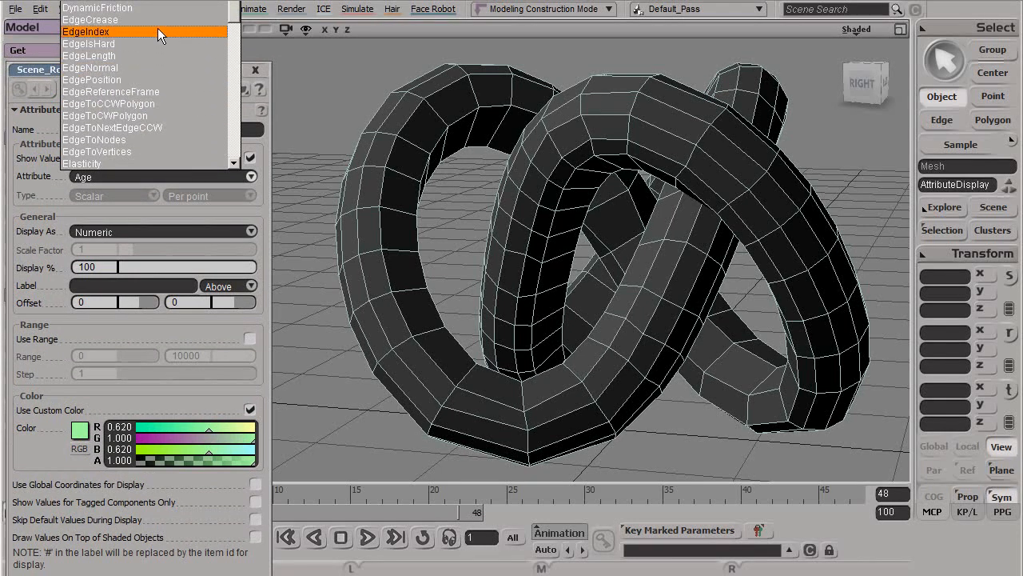
pyautogui.moveTo(144, 79)
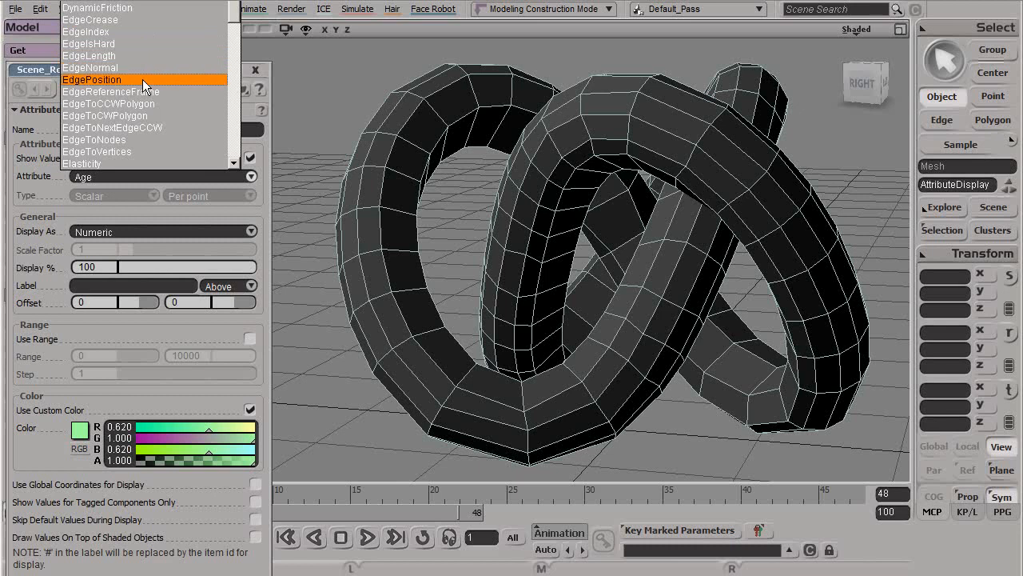
pyautogui.click(91, 79)
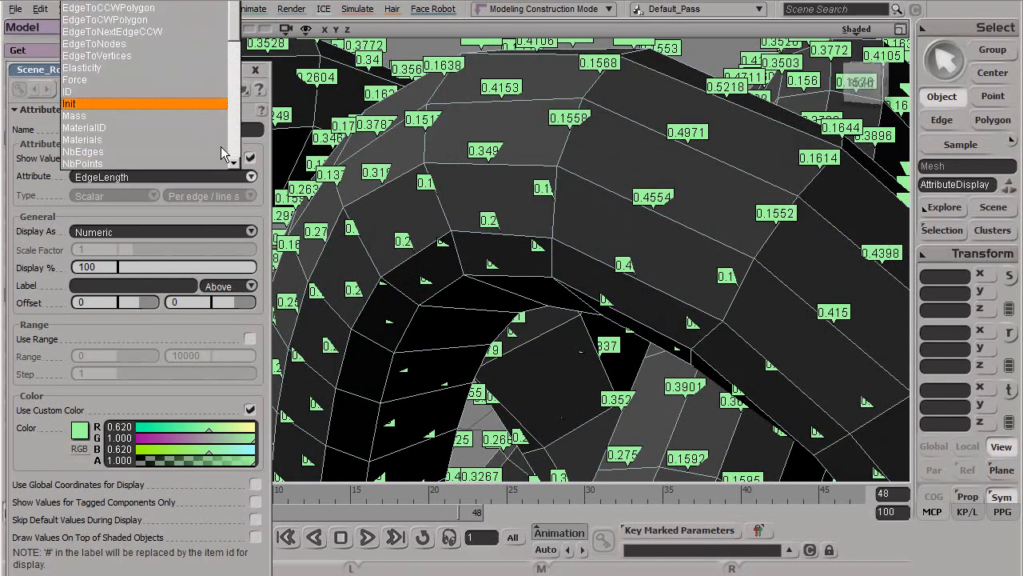
pyautogui.moveTo(96, 55)
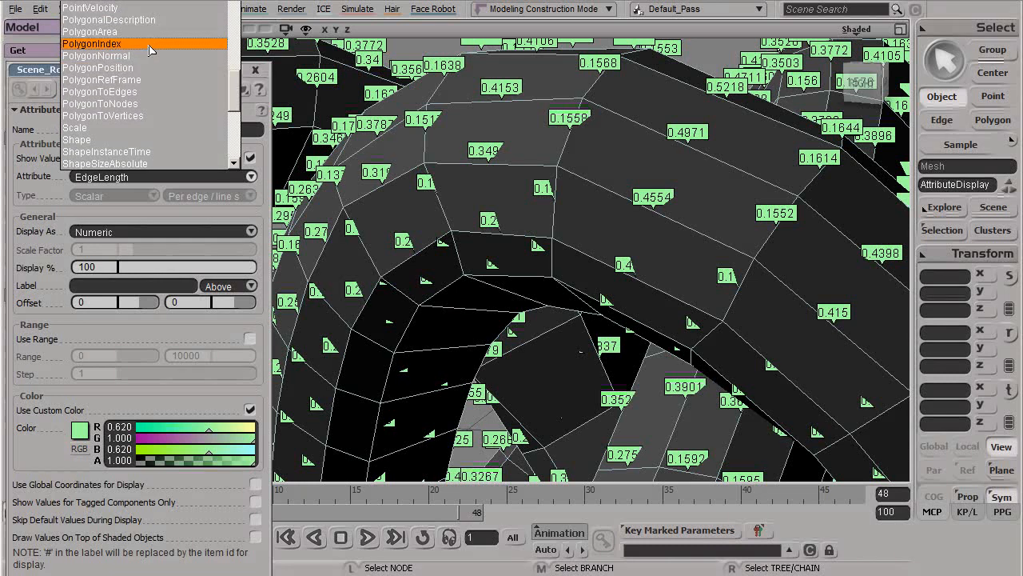
pyautogui.click(98, 68)
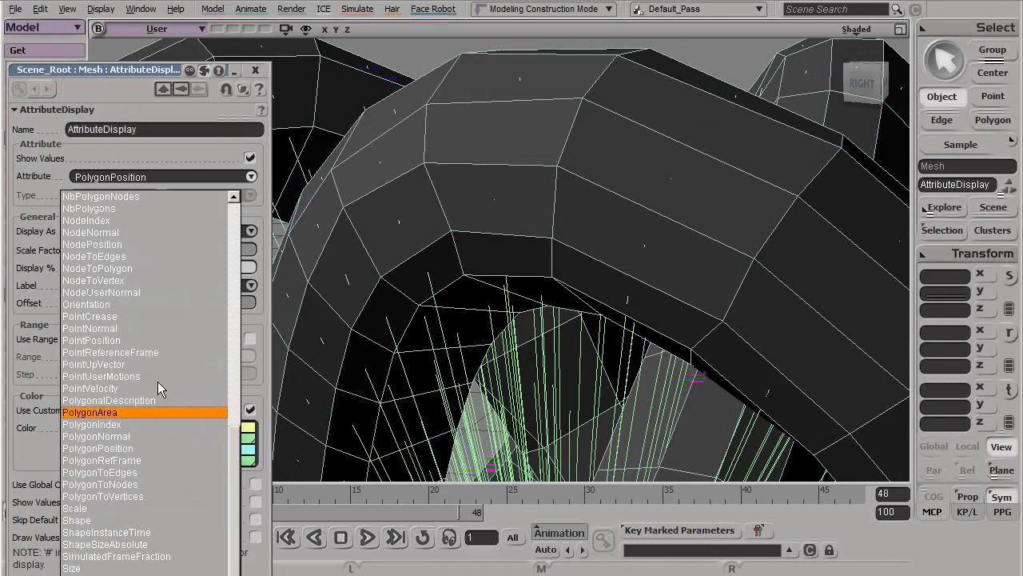
# Label the faces with PolygonIndex, then reopen the Attribute list
pyautogui.click(92, 424)
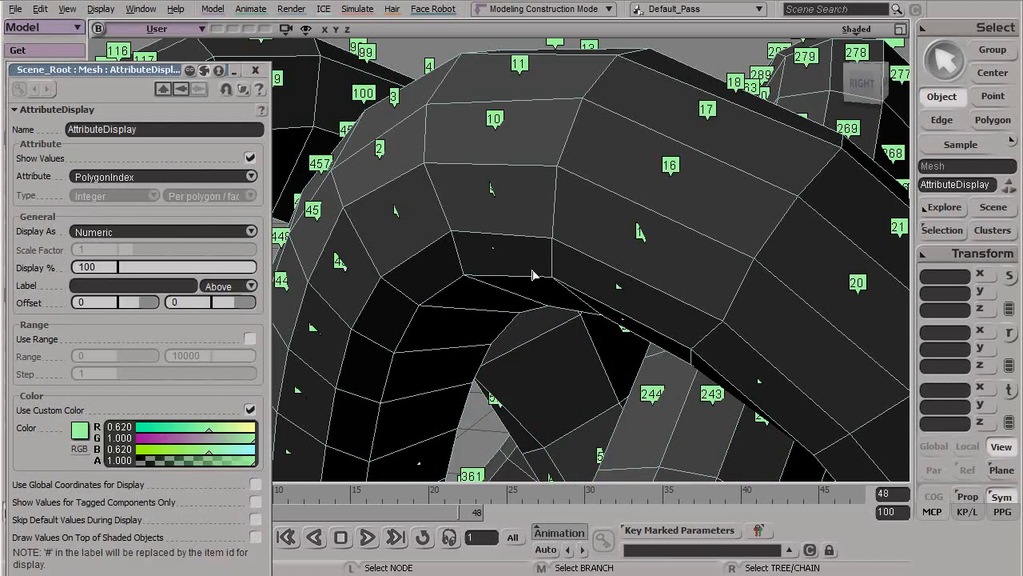
pyautogui.moveTo(546, 177)
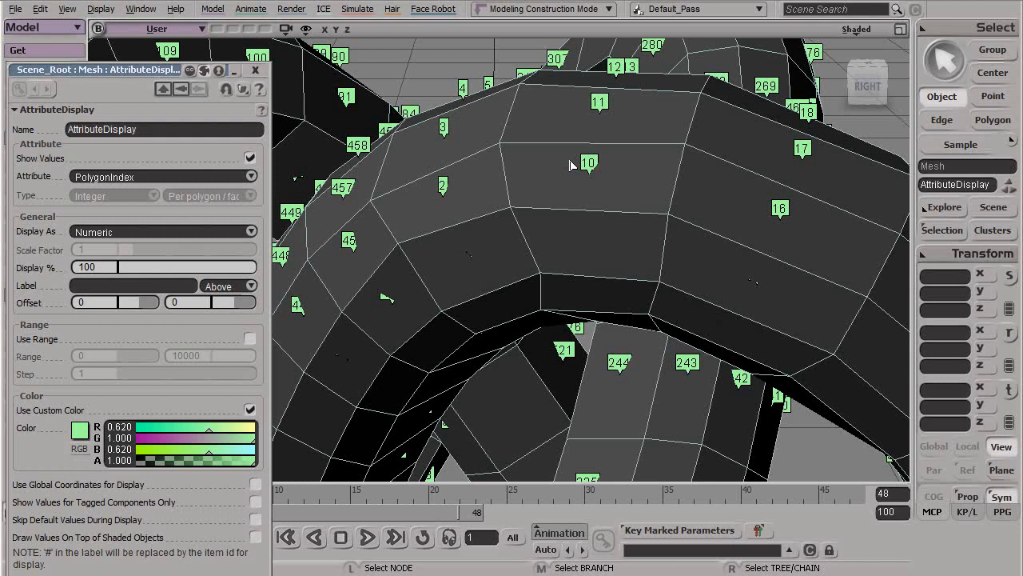
pyautogui.moveTo(564, 168)
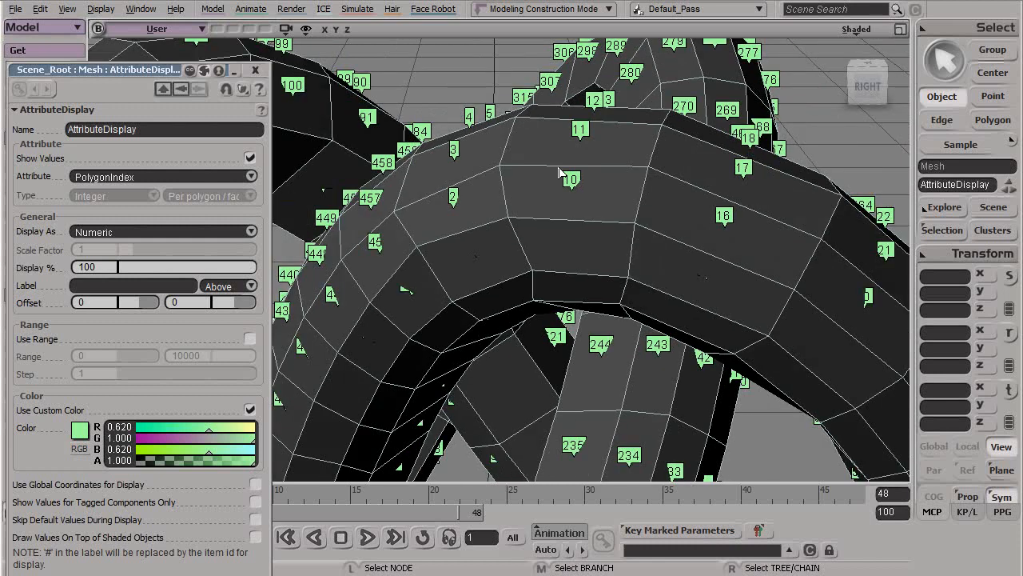
pyautogui.moveTo(550, 192)
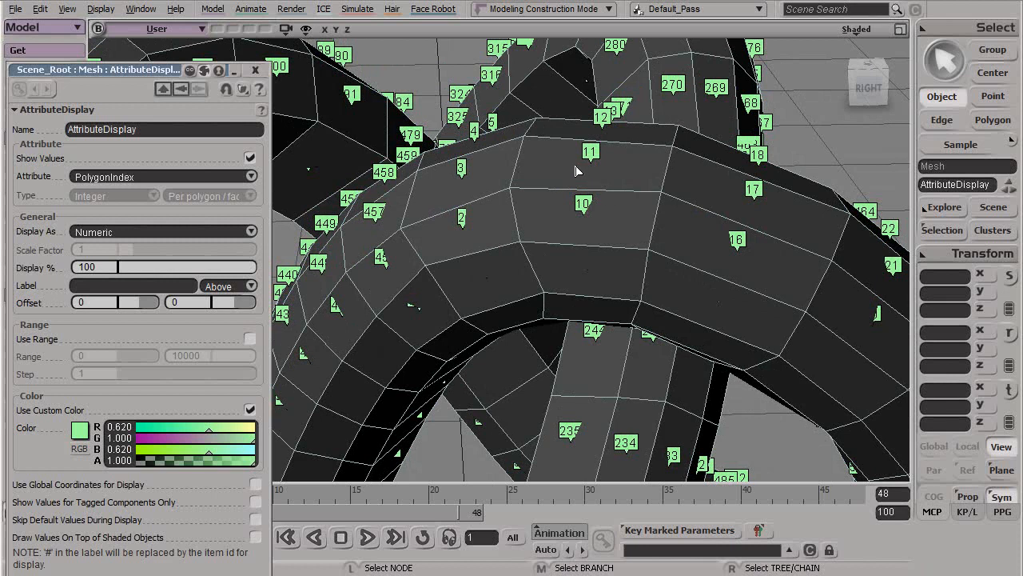
pyautogui.moveTo(567, 198)
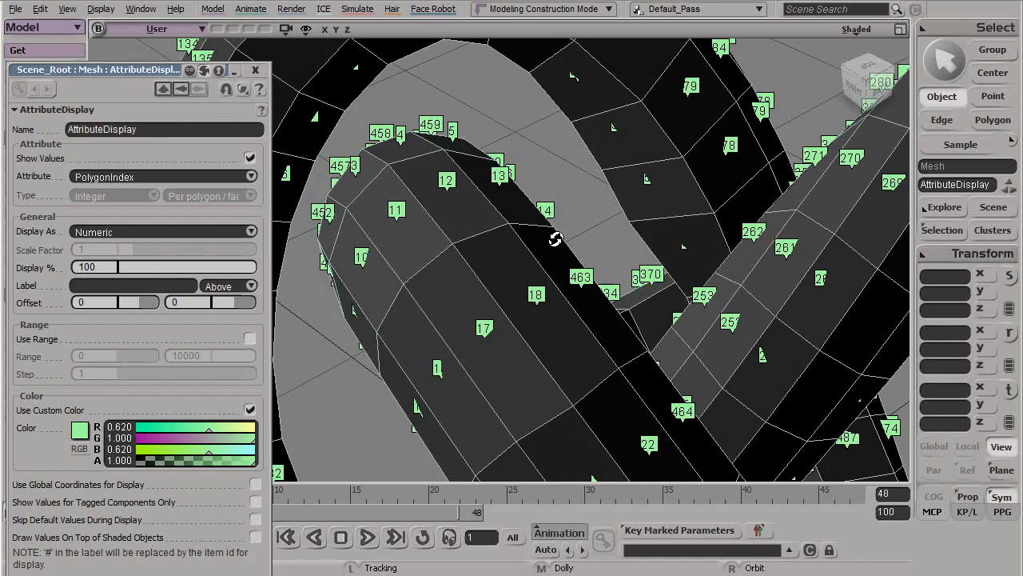
pyautogui.moveTo(555, 241)
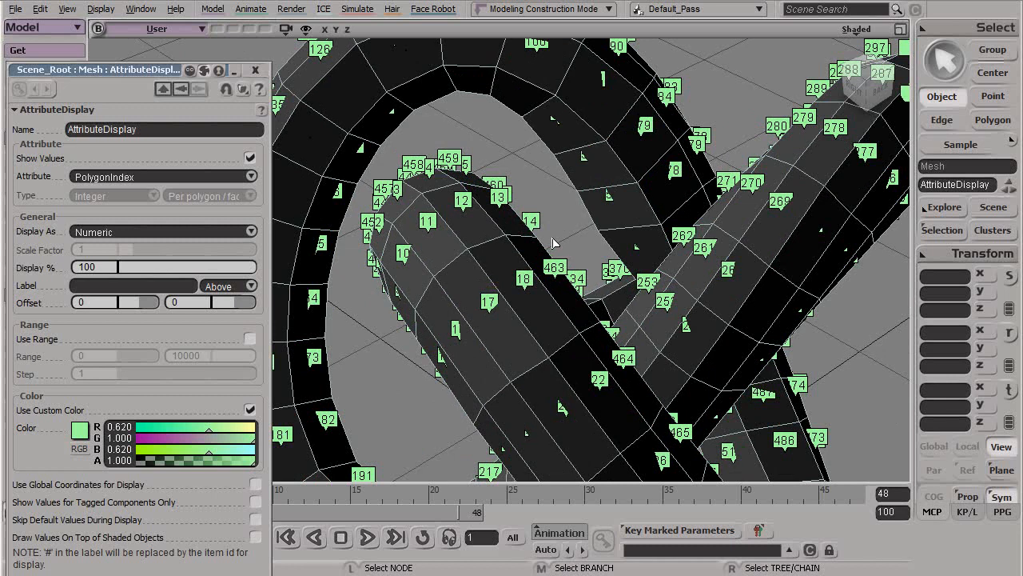
pyautogui.moveTo(534, 246)
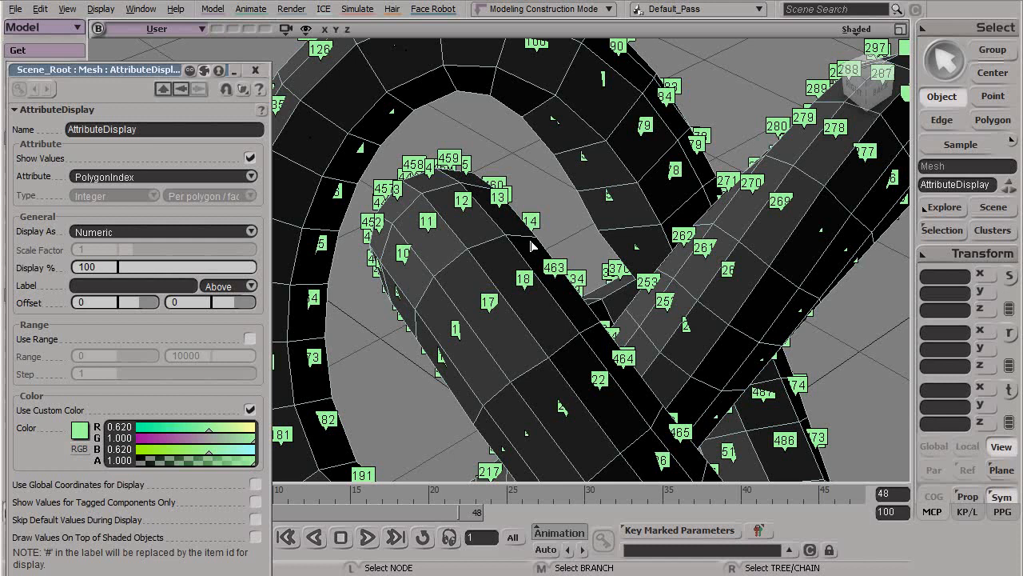
pyautogui.moveTo(287, 184)
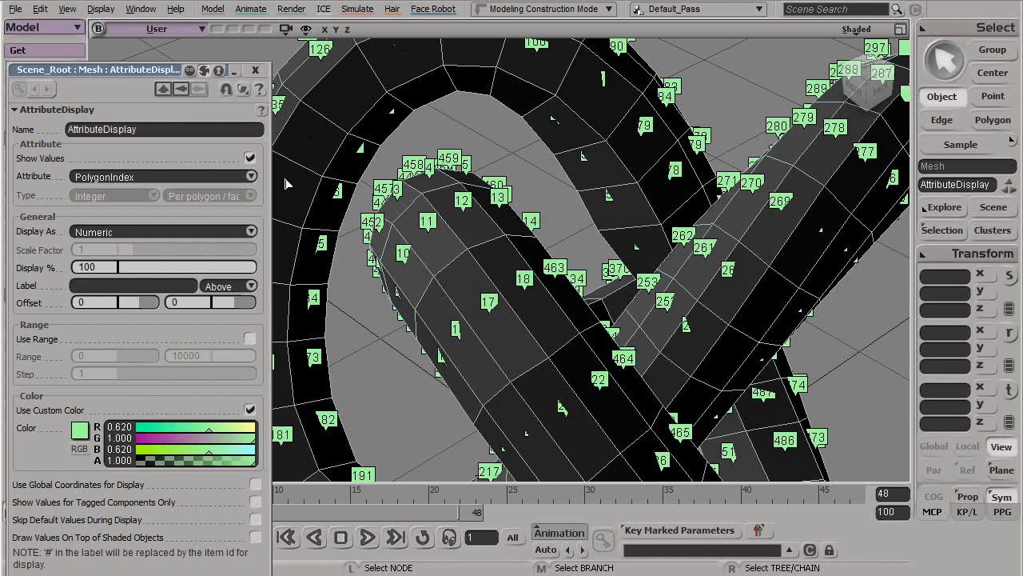
pyautogui.click(160, 177)
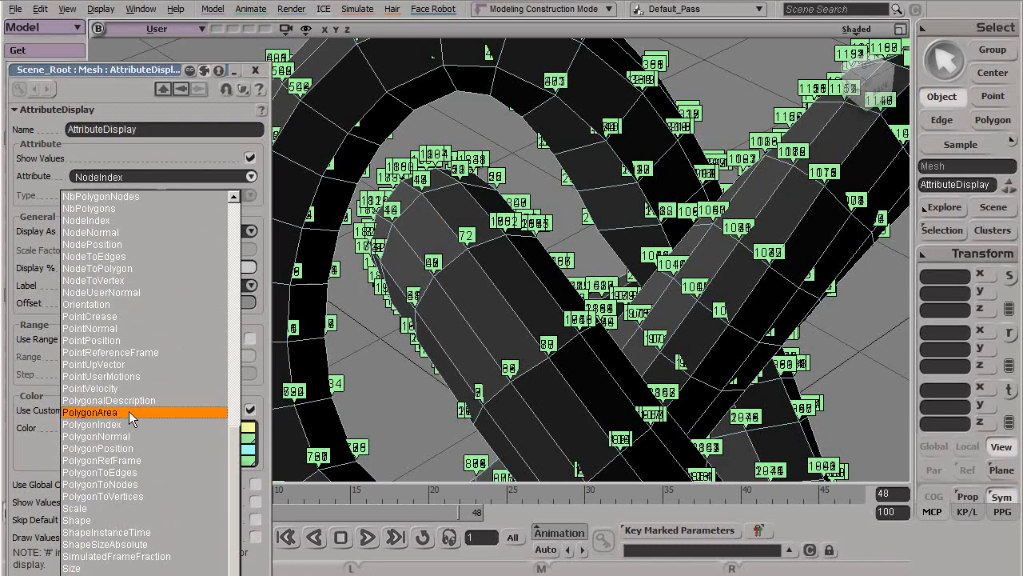
# Show VertexIndex labels, then switch the display to VertexToPolygons
pyautogui.click(90, 412)
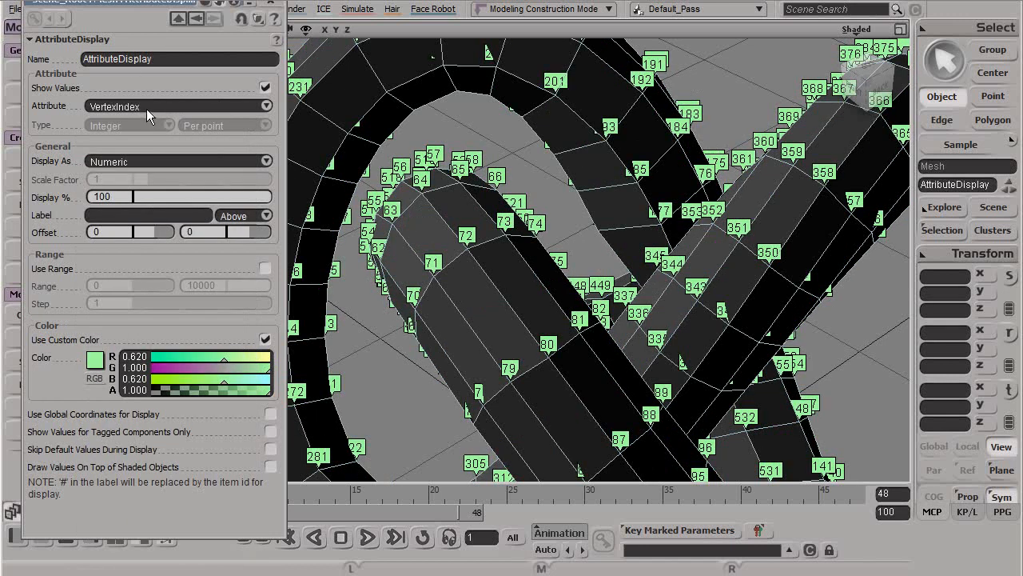
pyautogui.click(178, 105)
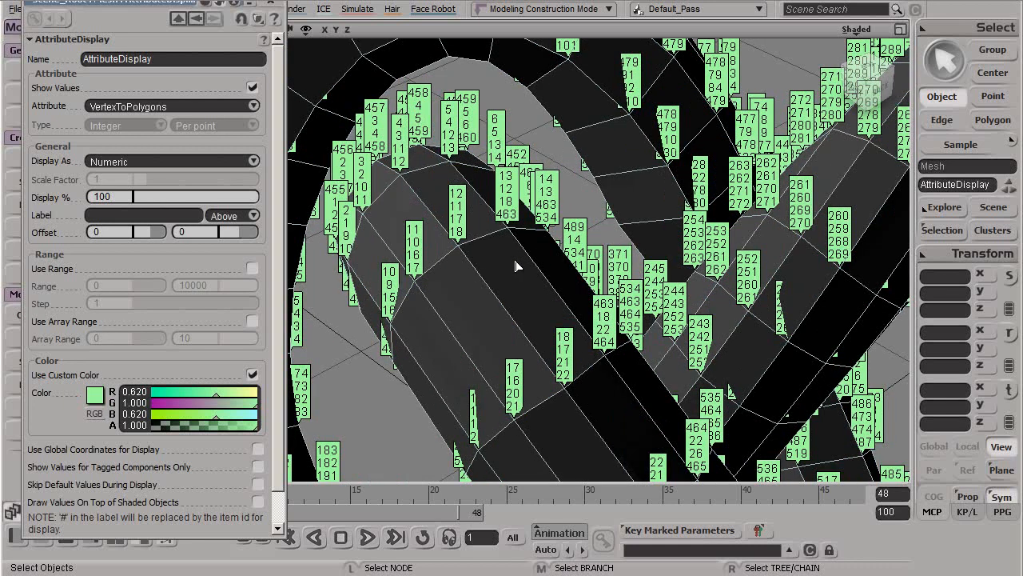
pyautogui.moveTo(476, 252)
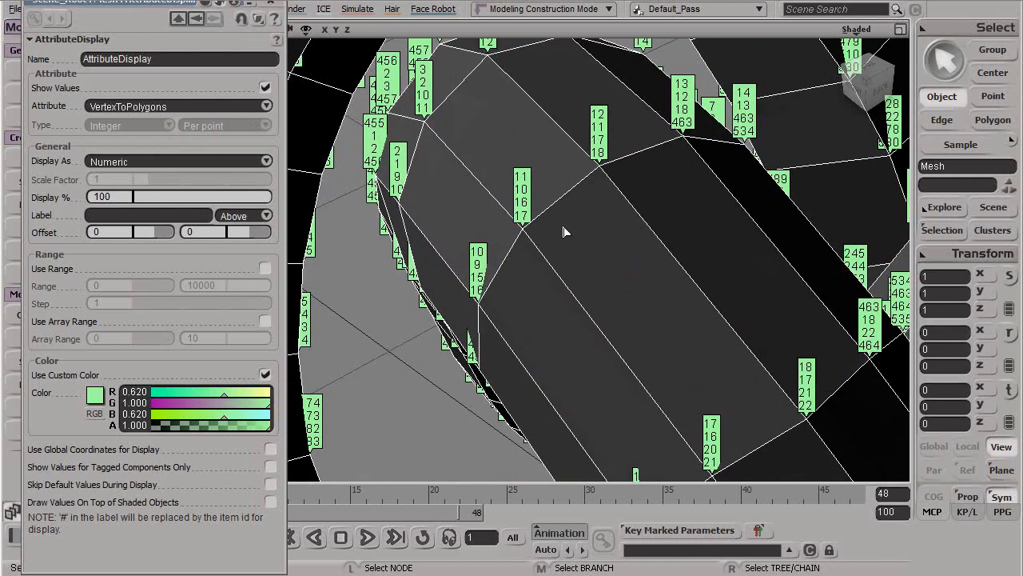
pyautogui.moveTo(601, 178)
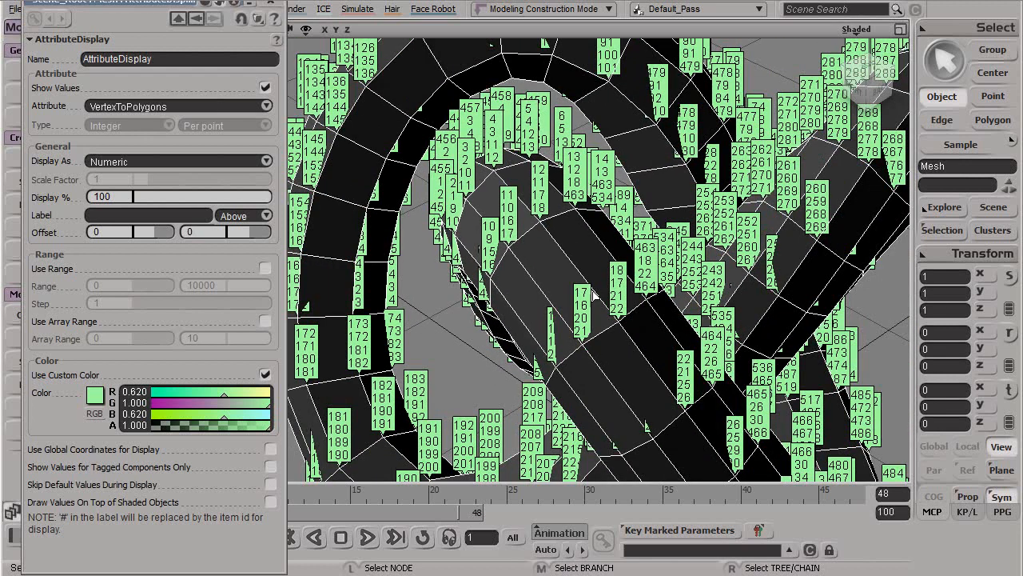
pyautogui.moveTo(588, 272)
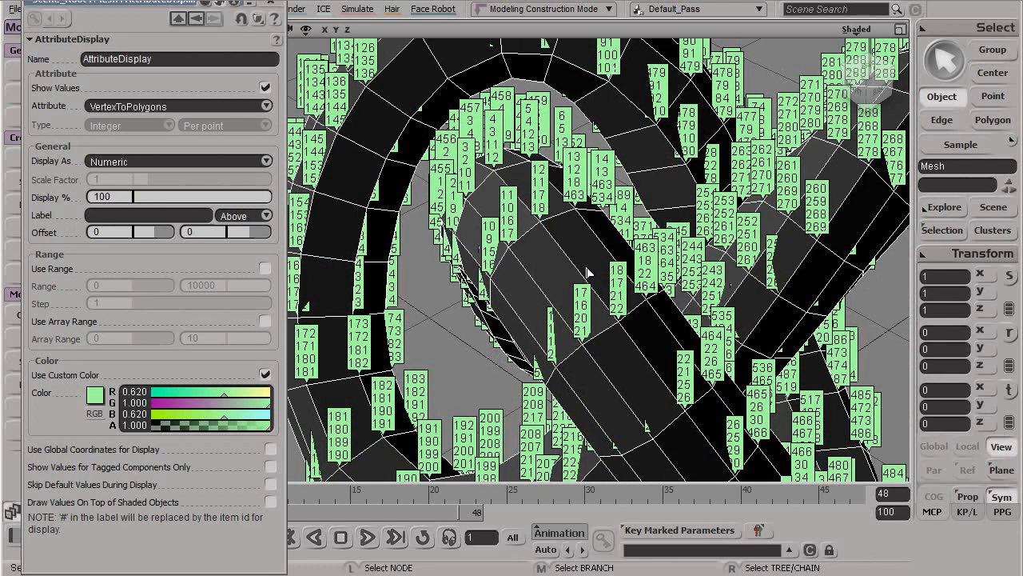
pyautogui.moveTo(585, 272)
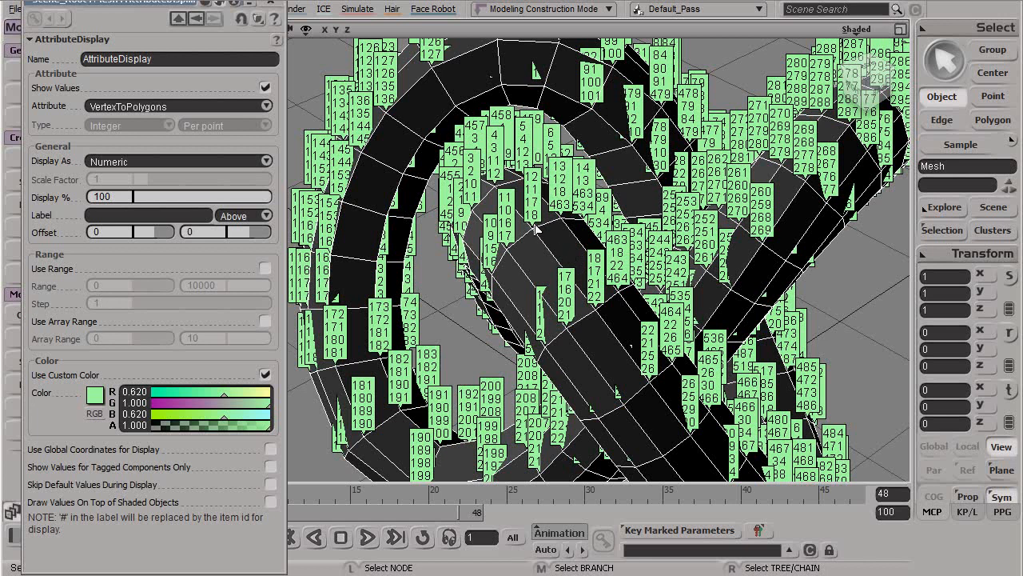
pyautogui.moveTo(274, 12)
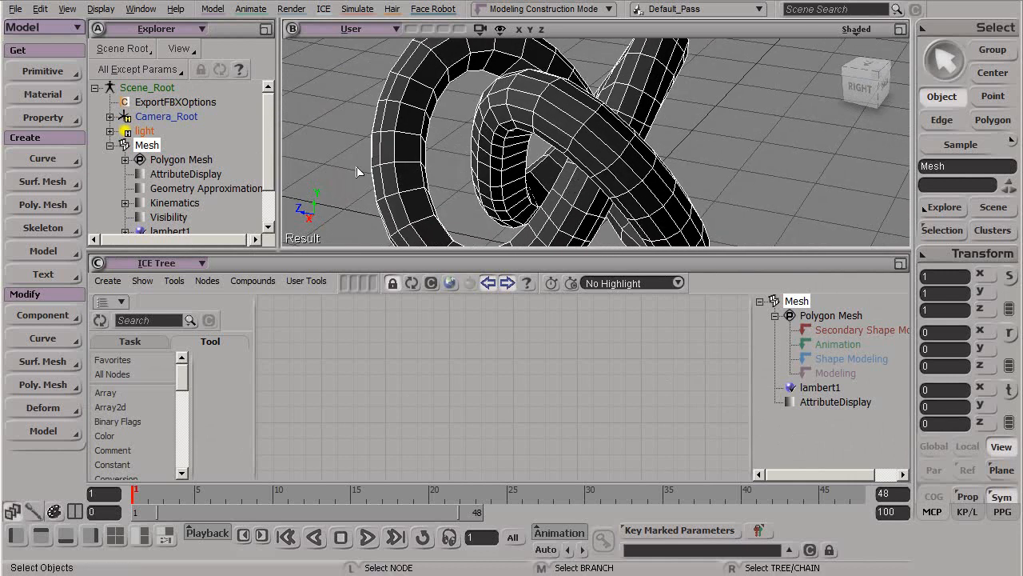
# Collapse Mesh in the Explorer and add an ICETree node via Create > ICE Tree
pyautogui.click(125, 144)
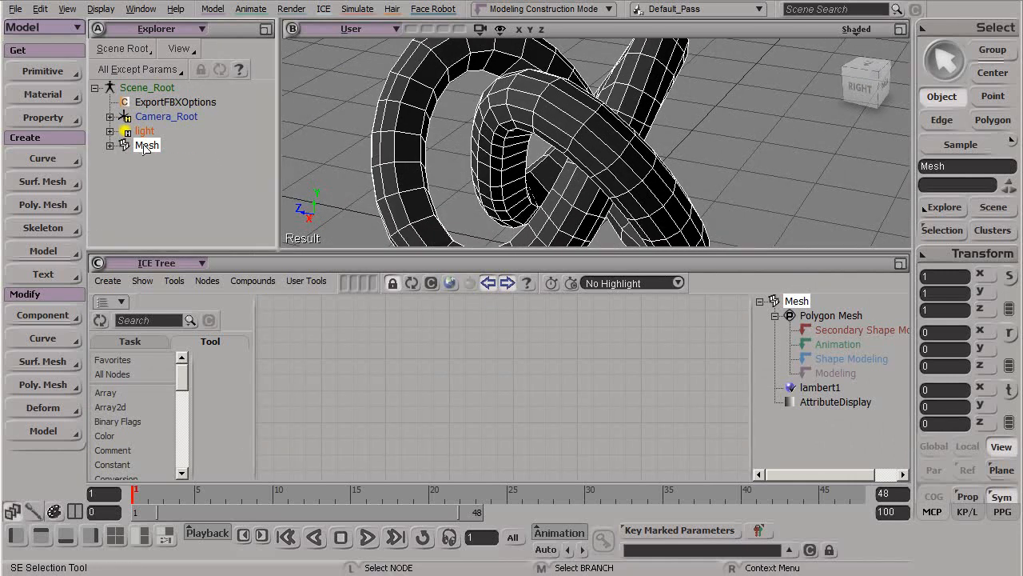
pyautogui.click(107, 281)
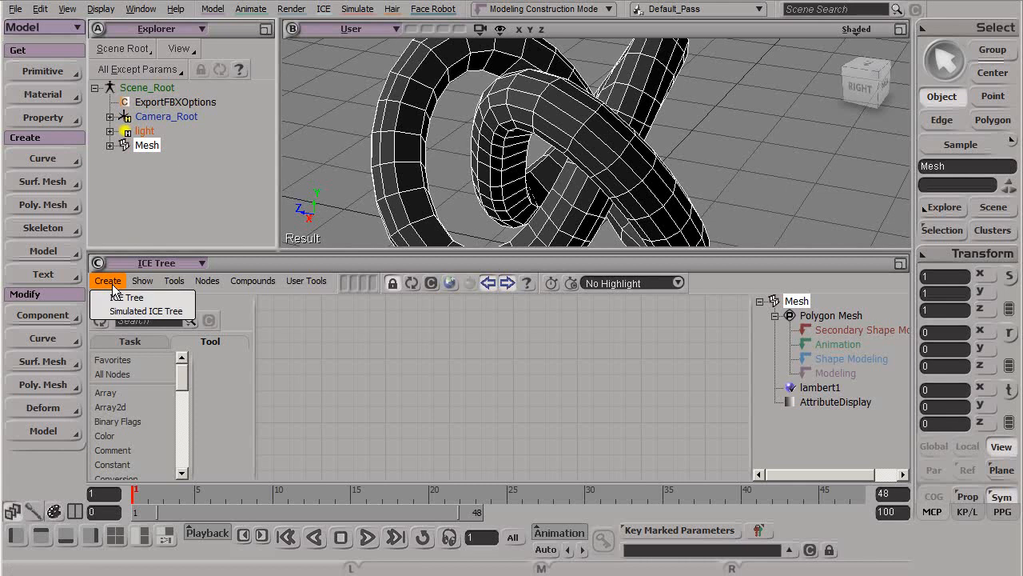
pyautogui.click(127, 296)
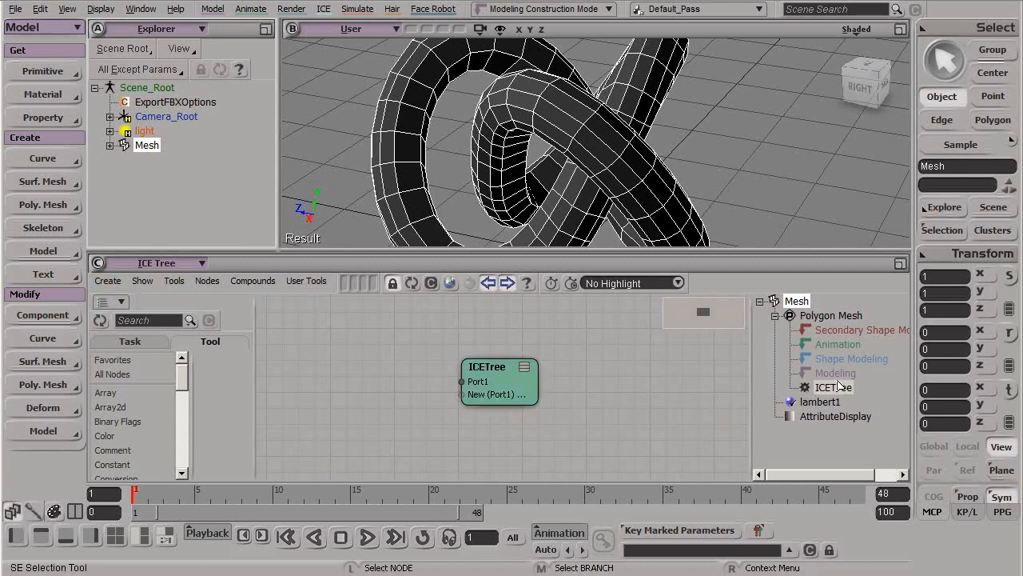
pyautogui.click(107, 280)
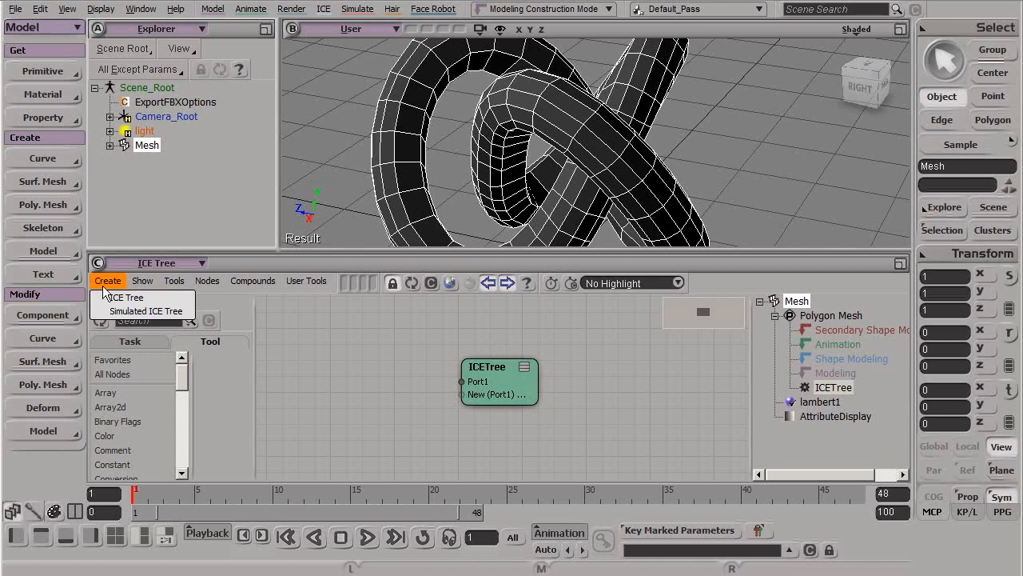
pyautogui.moveTo(143, 311)
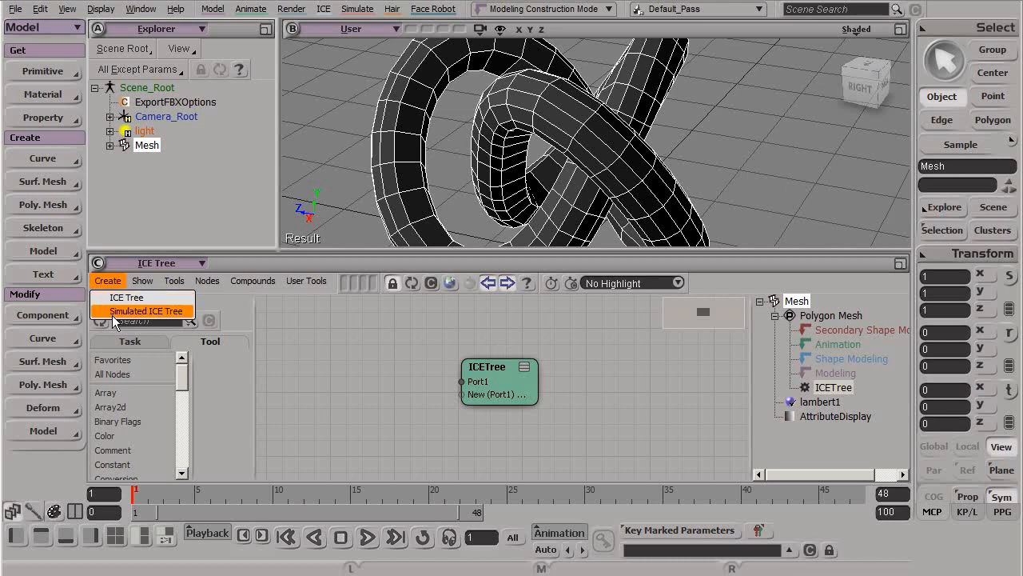
pyautogui.moveTo(126, 296)
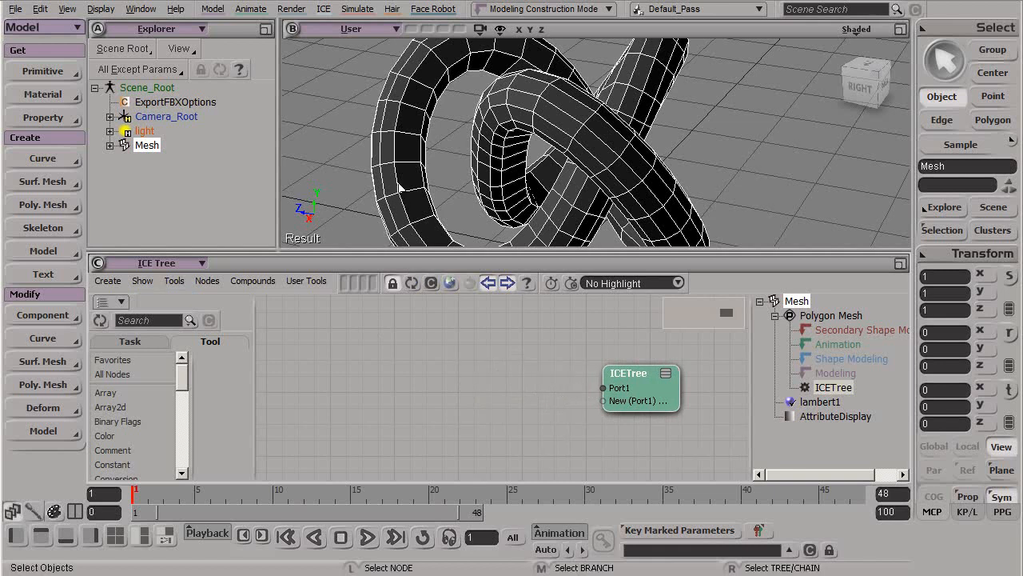
pyautogui.moveTo(362, 174)
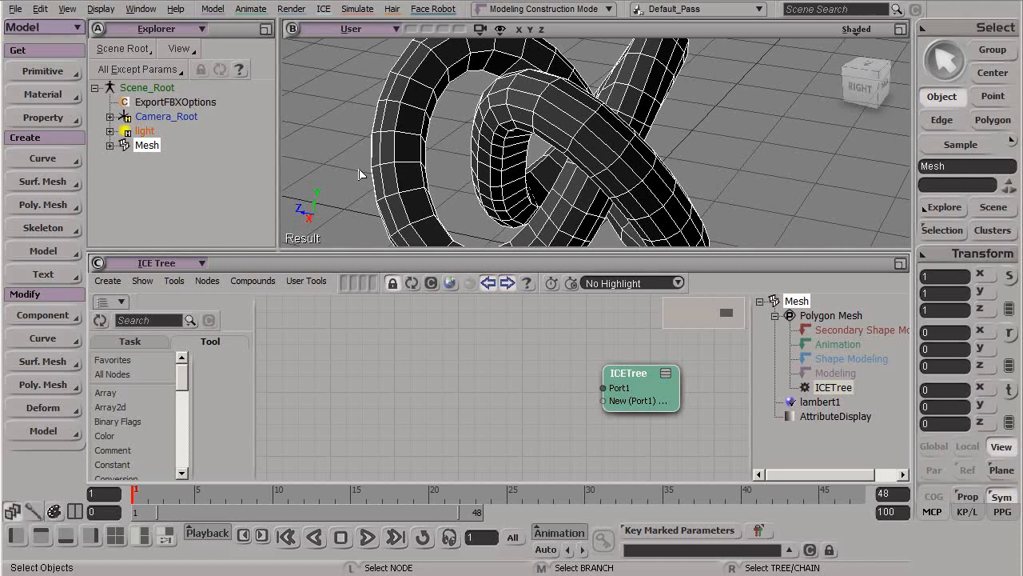
pyautogui.moveTo(235, 42)
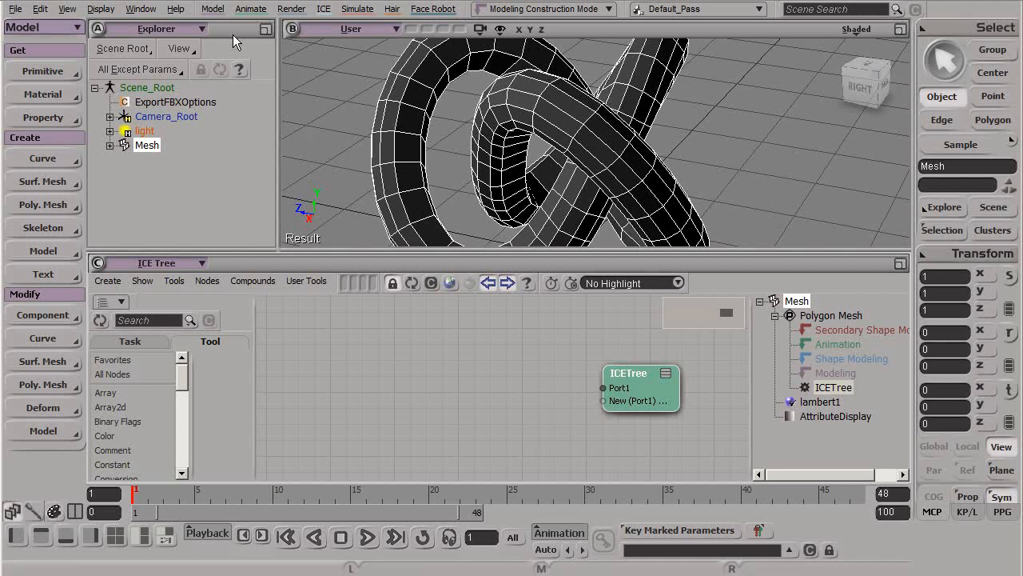
# Show the Topology nodes (Add Edge, Delete Polygon, etc.) in the ICE Tree library
pyautogui.click(211, 9)
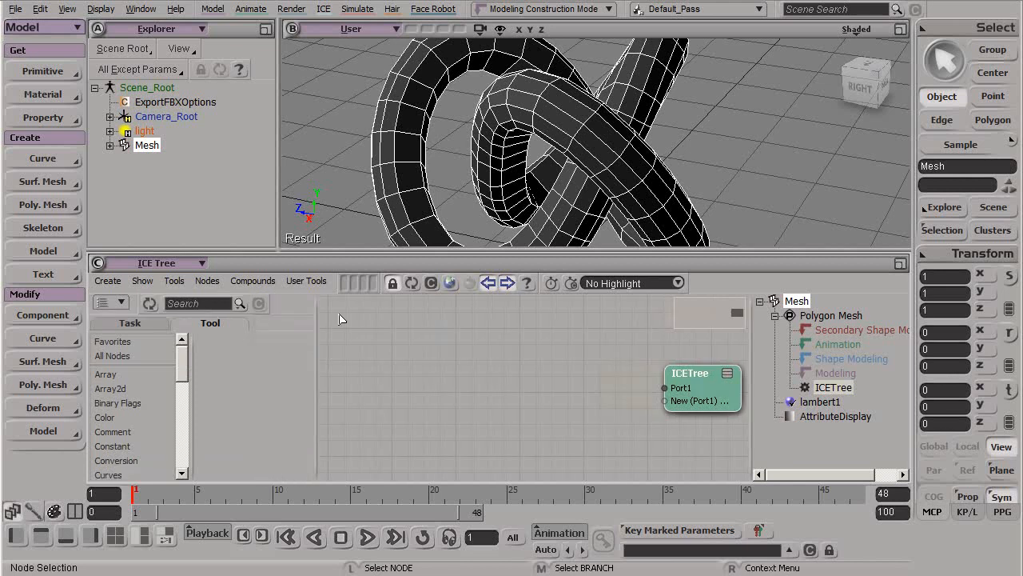
pyautogui.scroll(-3)
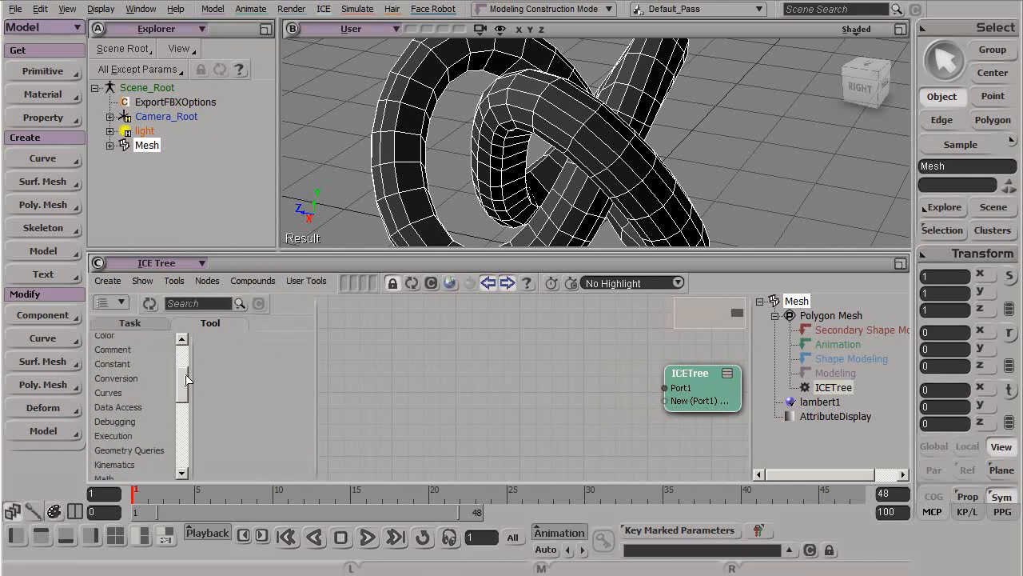
pyautogui.scroll(-3)
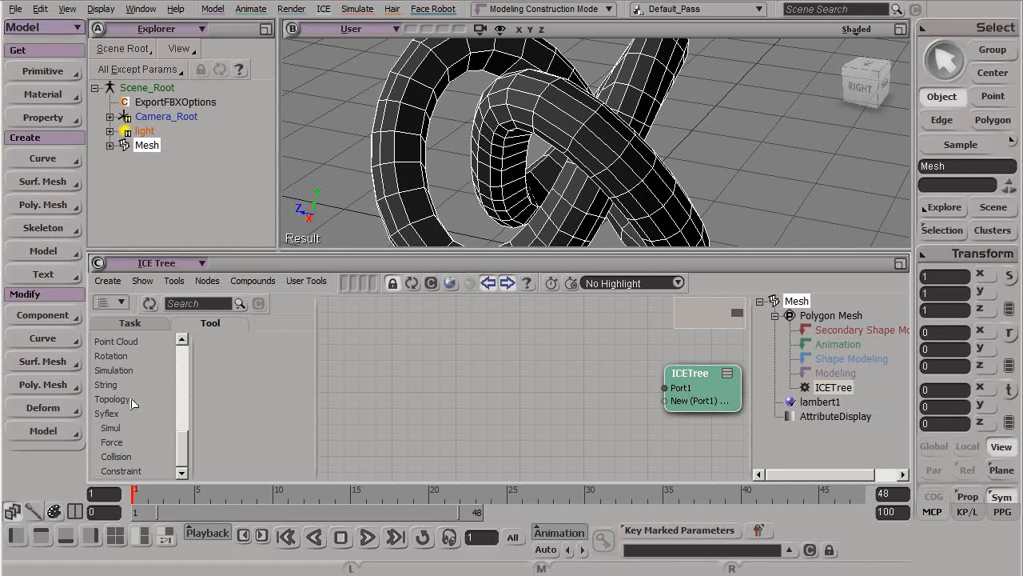
pyautogui.click(115, 399)
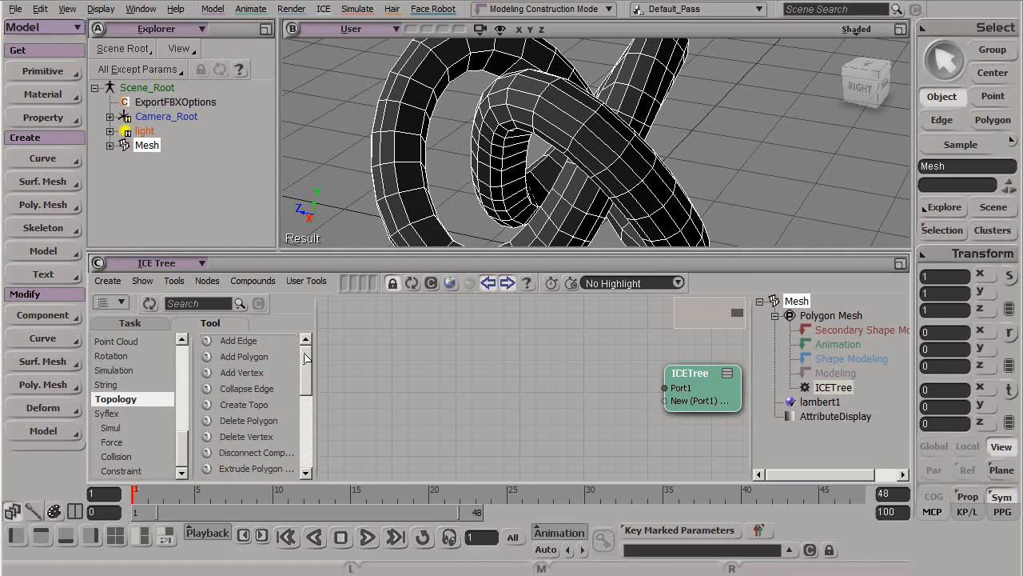
pyautogui.moveTo(297, 354)
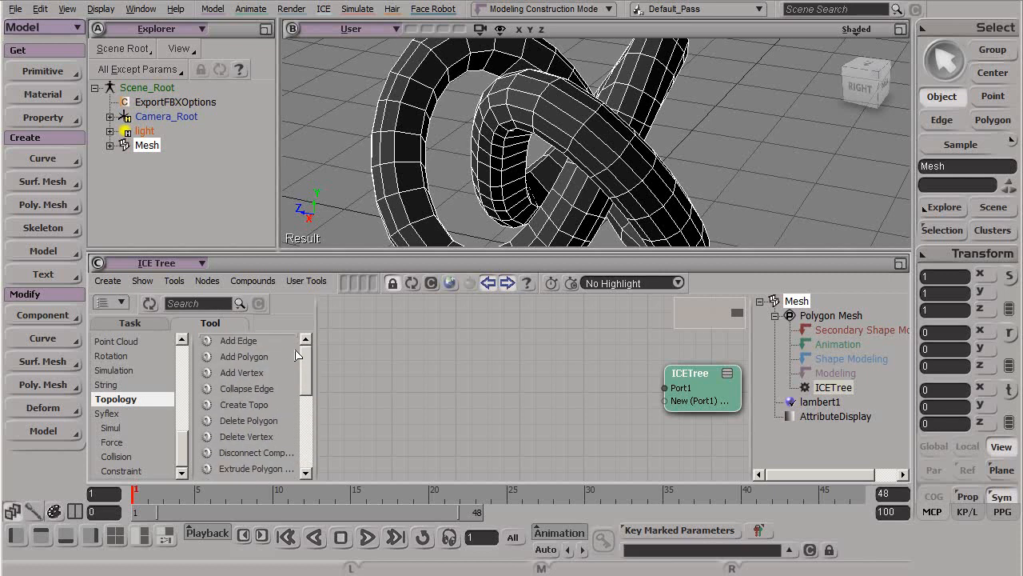
pyautogui.moveTo(284, 356)
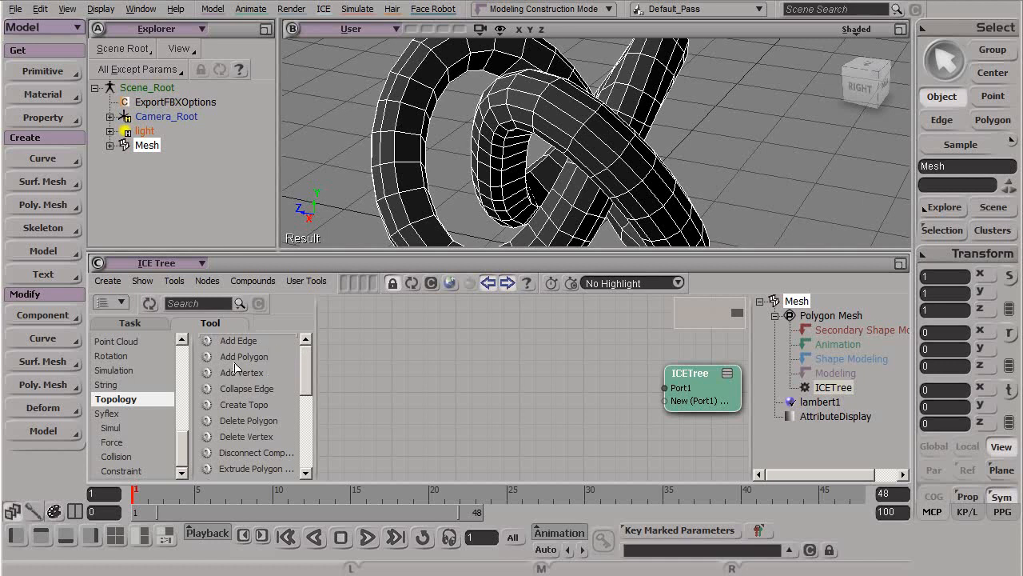
pyautogui.scroll(-3)
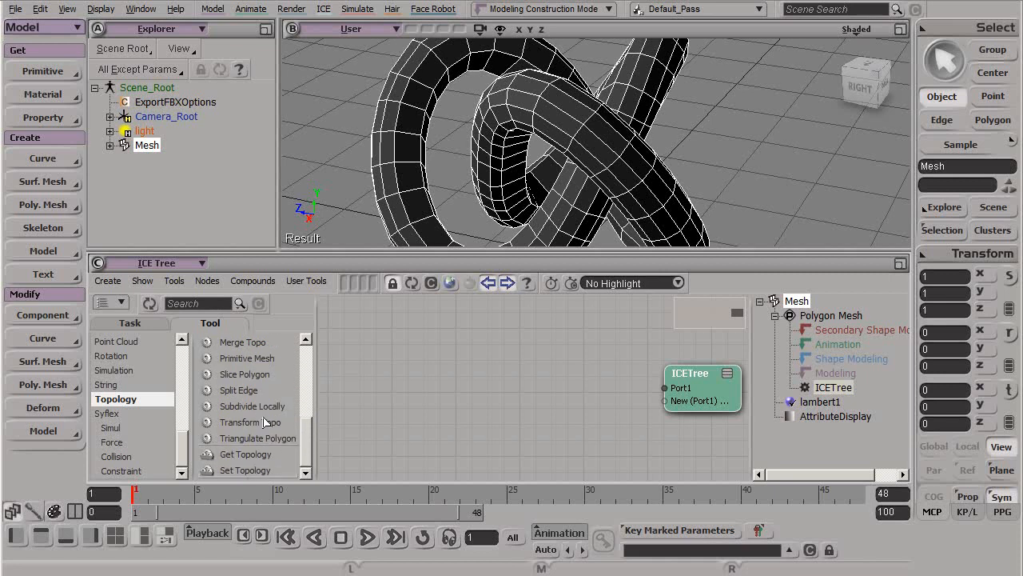
pyautogui.moveTo(260, 466)
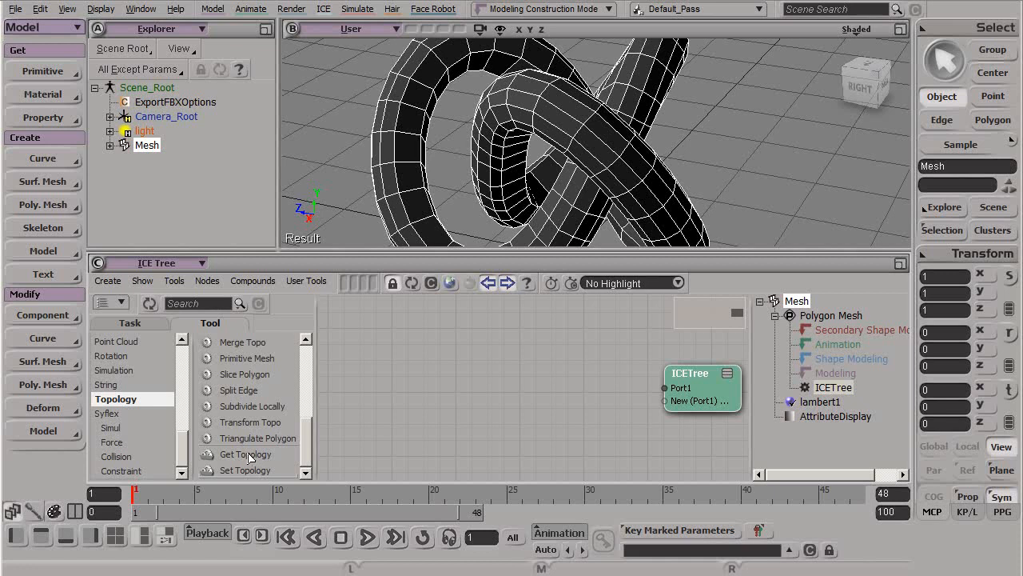
pyautogui.scroll(-3)
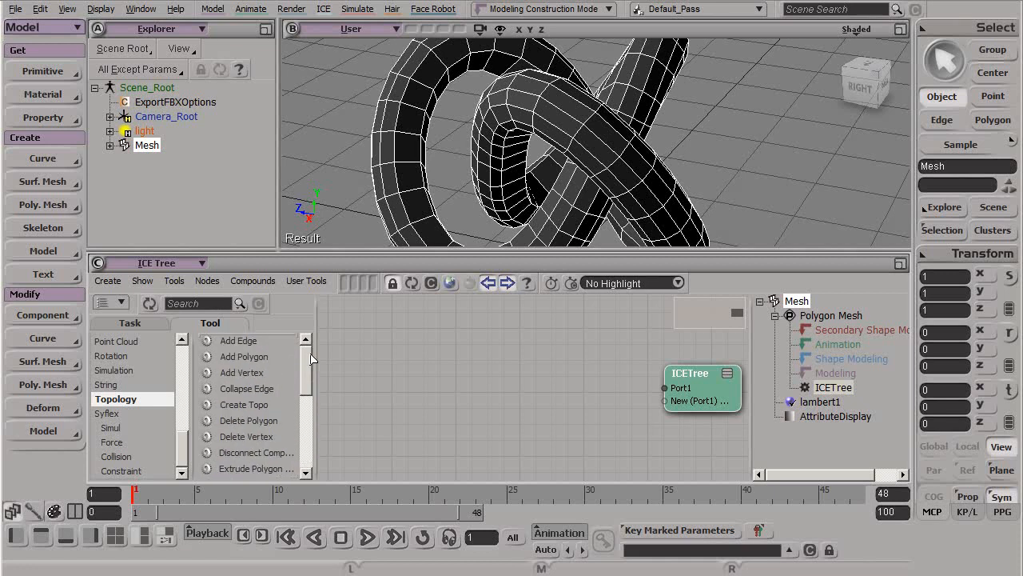
# Switch the library to the Topology task and browse Conditionals and Generators nodes
pyautogui.click(138, 341)
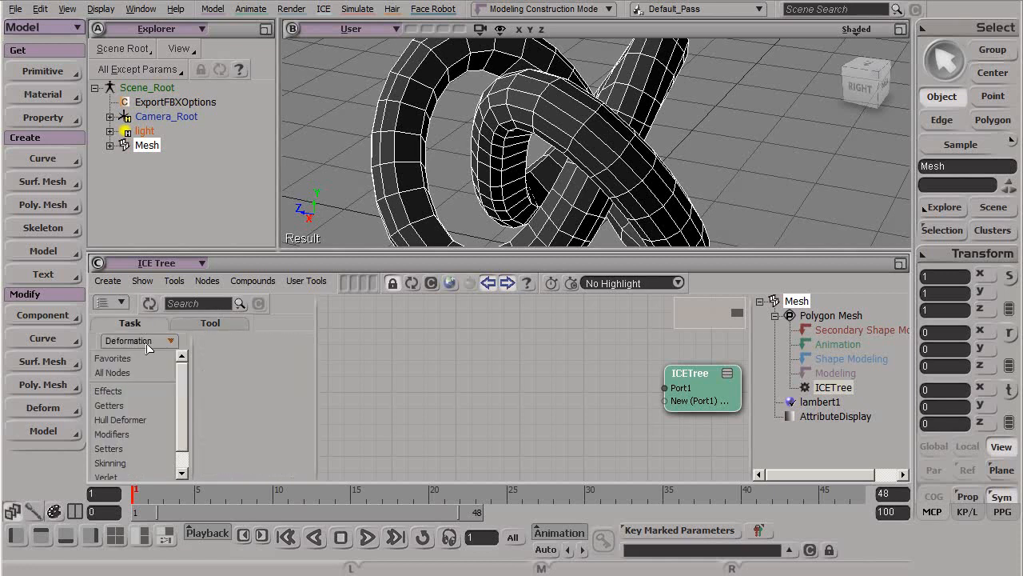
pyautogui.click(139, 340)
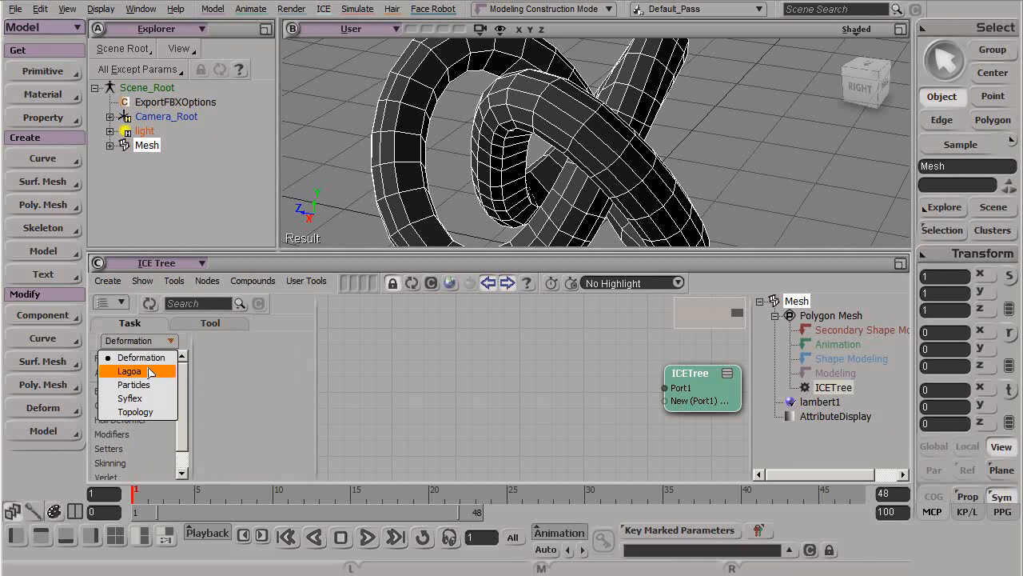
pyautogui.click(135, 411)
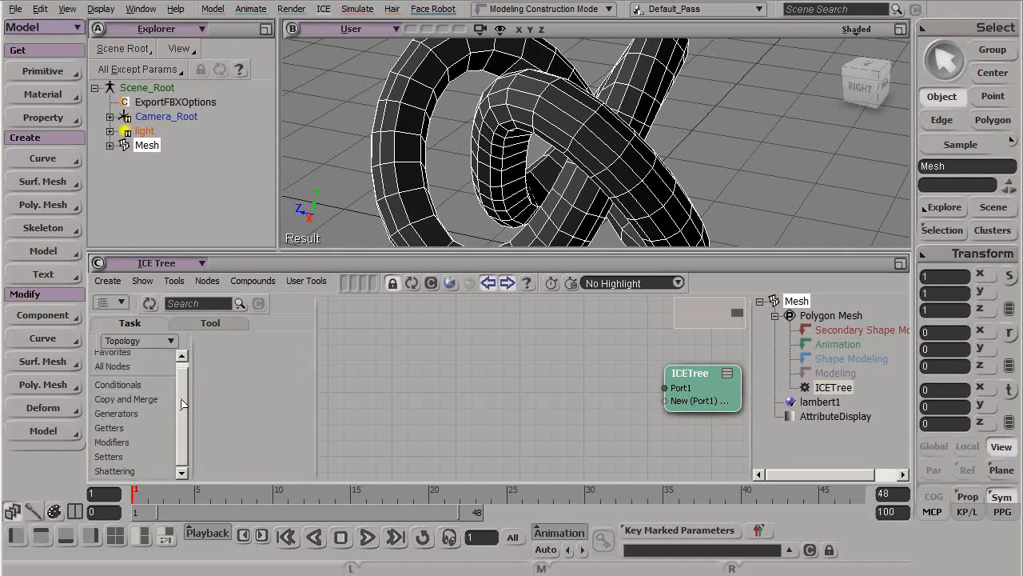
pyautogui.click(117, 383)
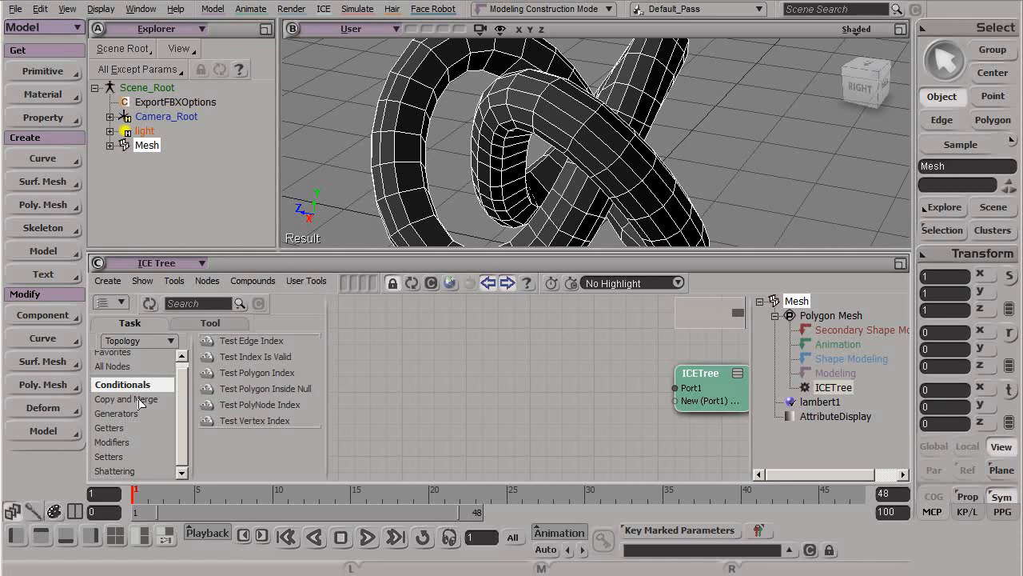
pyautogui.click(126, 398)
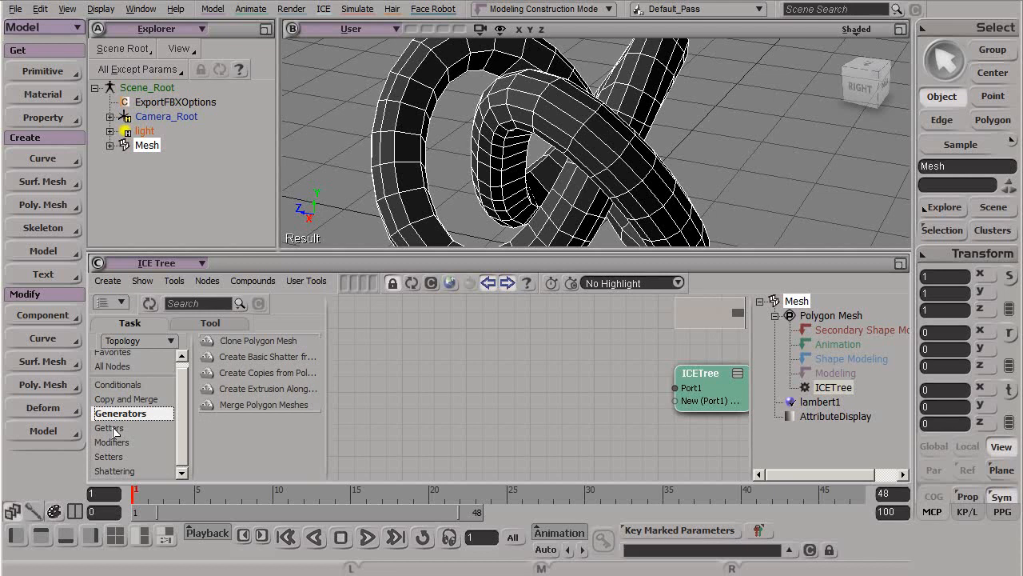
# Browse Getters, Shattering and Generators, ending on the Modifiers node list
pyautogui.click(112, 428)
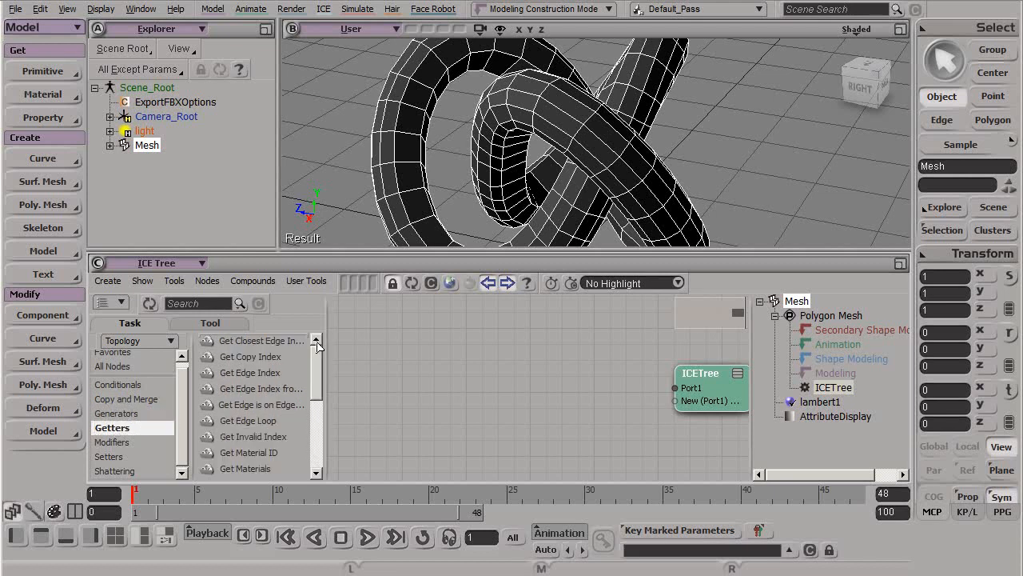
pyautogui.scroll(-3)
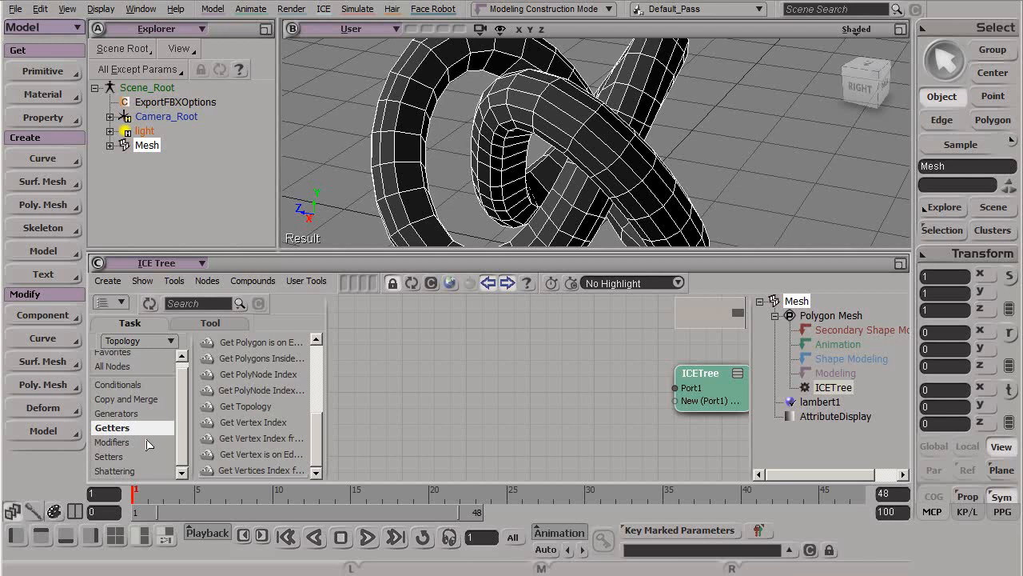
pyautogui.click(112, 442)
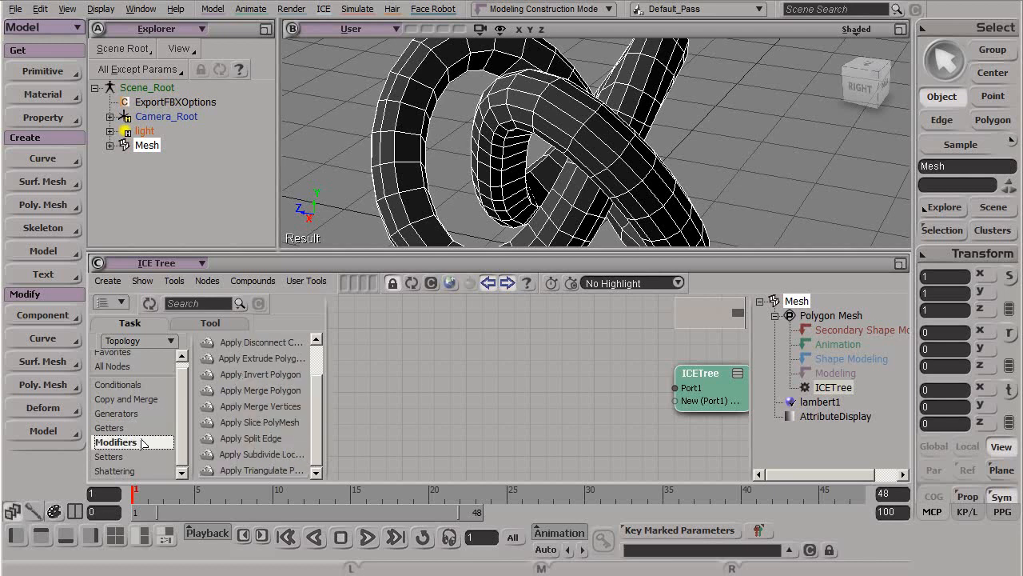
pyautogui.click(113, 455)
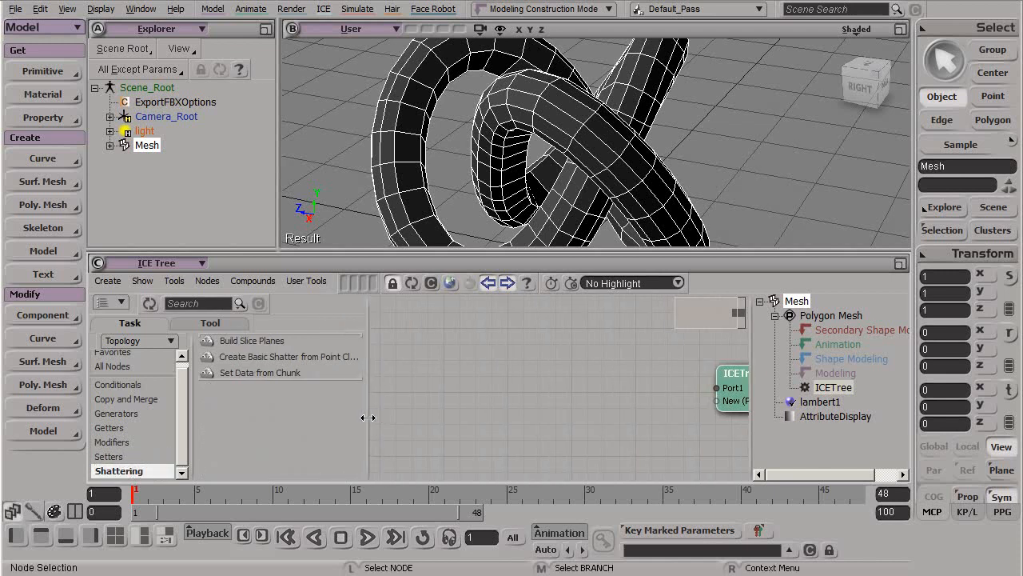
pyautogui.click(121, 413)
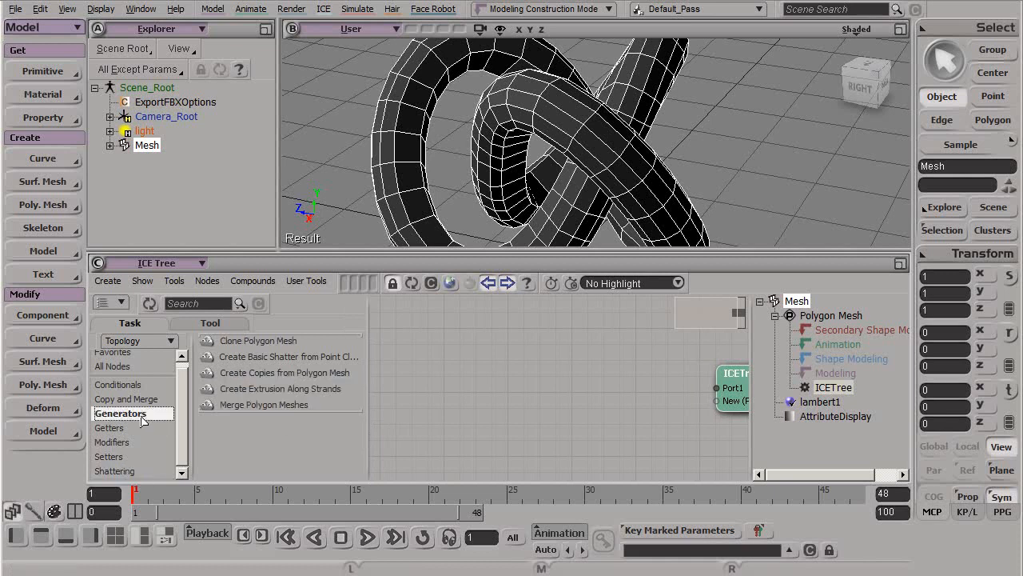
pyautogui.moveTo(146, 419)
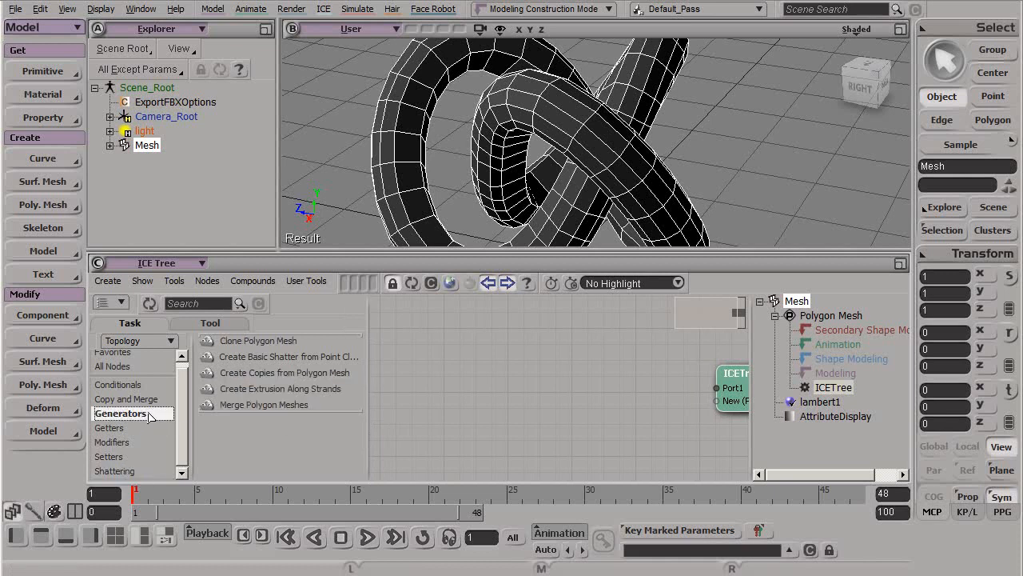
pyautogui.moveTo(144, 421)
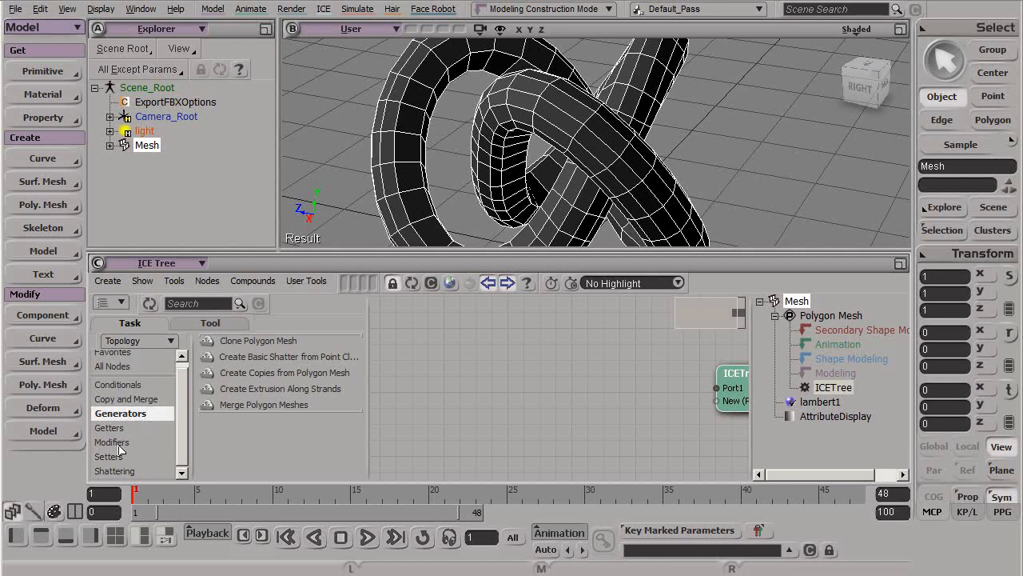
pyautogui.click(112, 441)
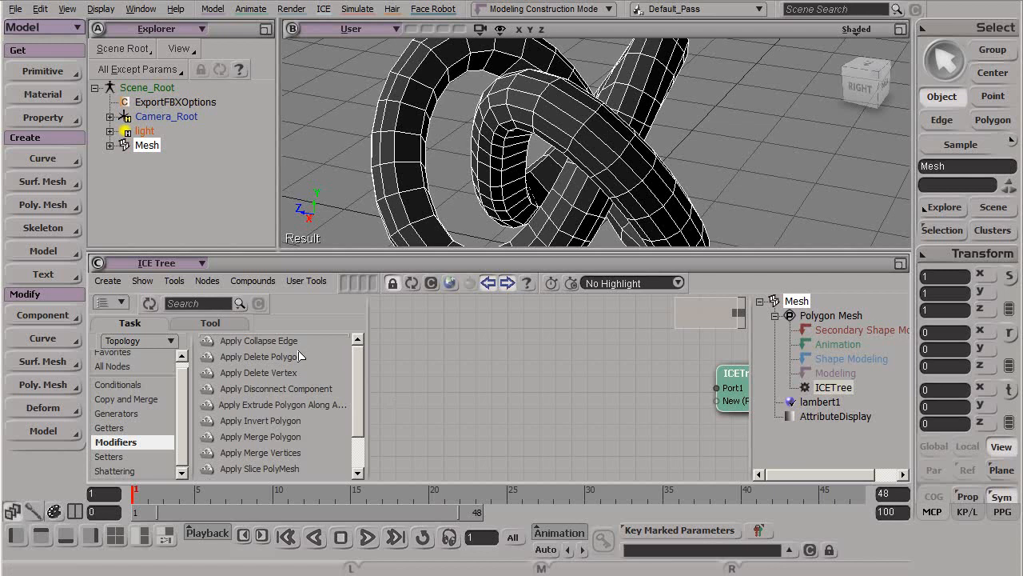
pyautogui.moveTo(354, 366)
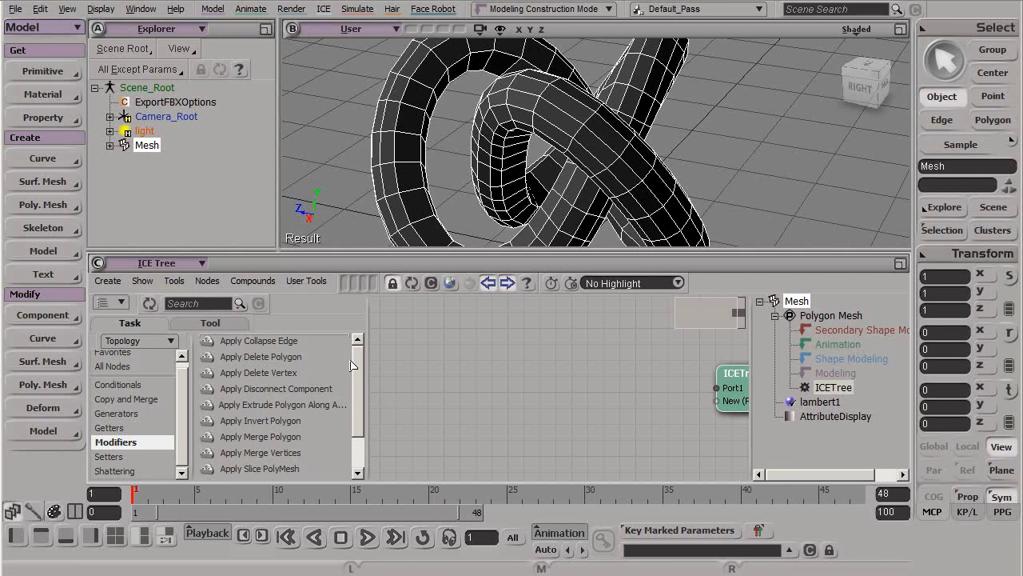
pyautogui.moveTo(362, 369)
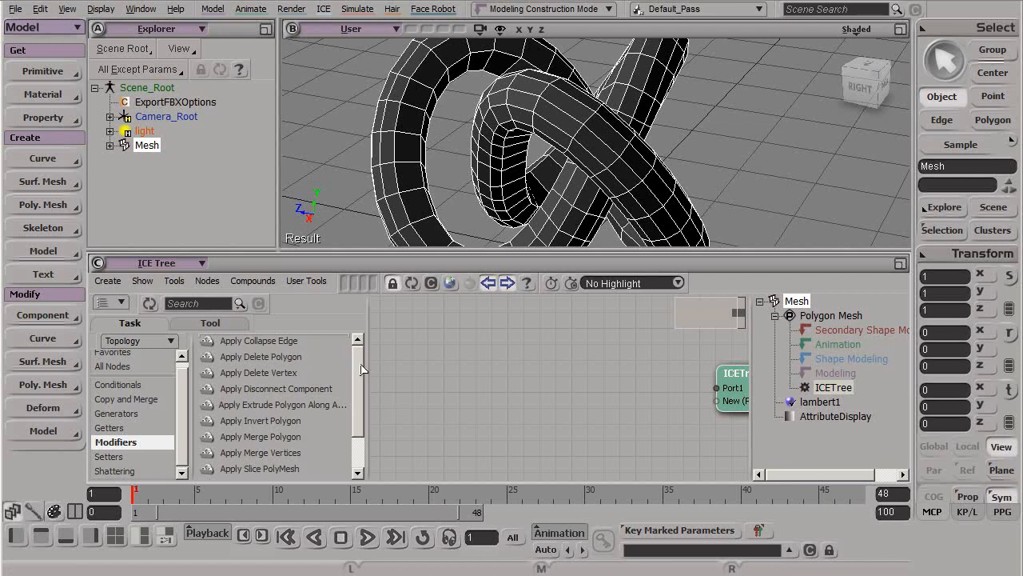
pyautogui.moveTo(335, 419)
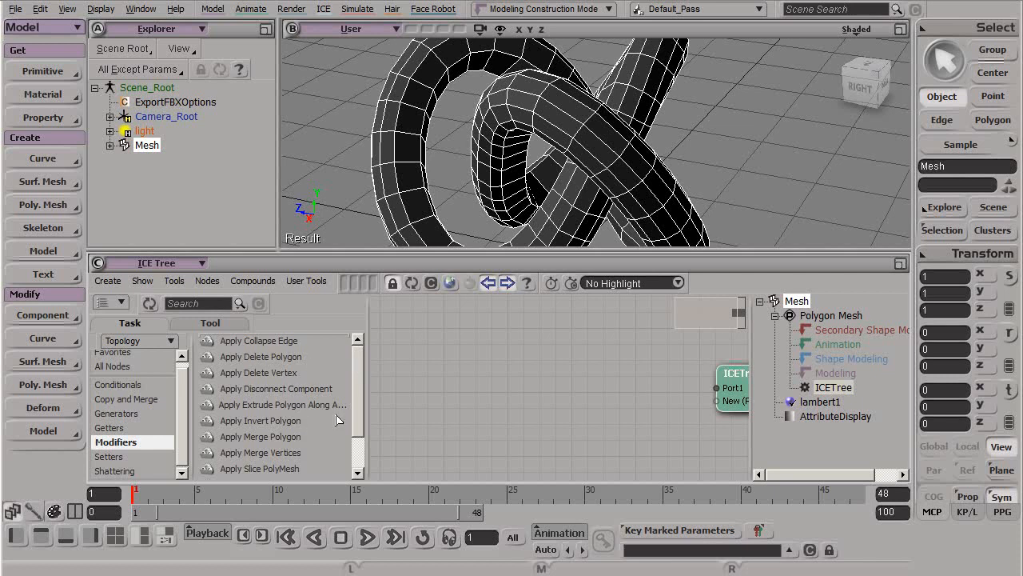
pyautogui.moveTo(278, 355)
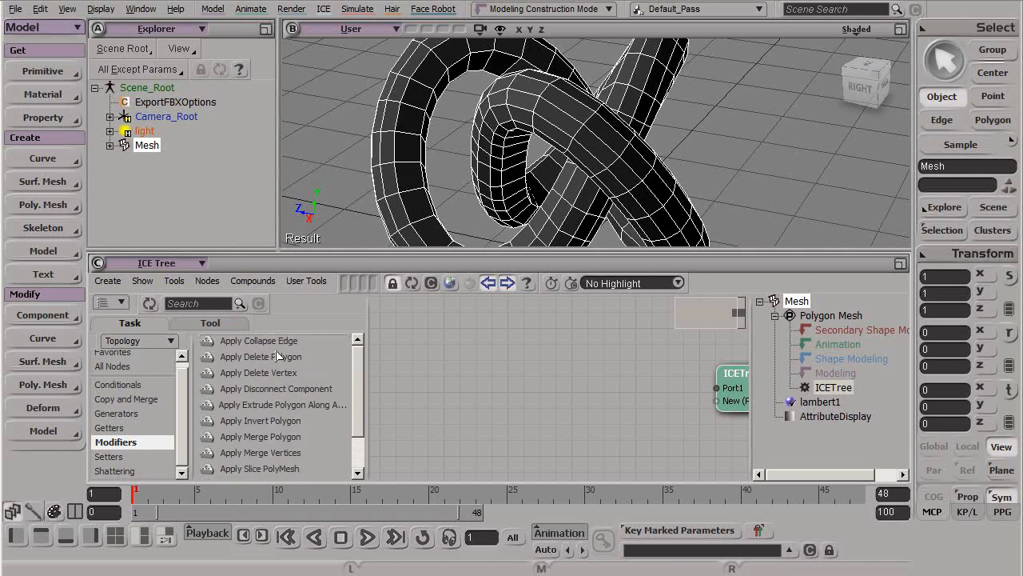
# Add Apply Delete Polygon and wire its Execute output to ICETree Port1
pyautogui.click(260, 356)
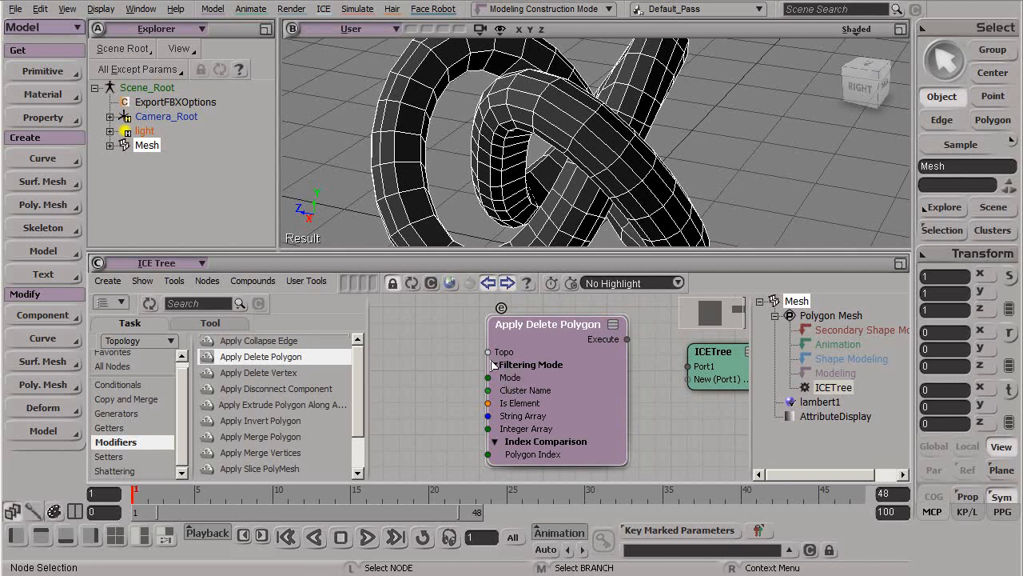
pyautogui.moveTo(488, 352)
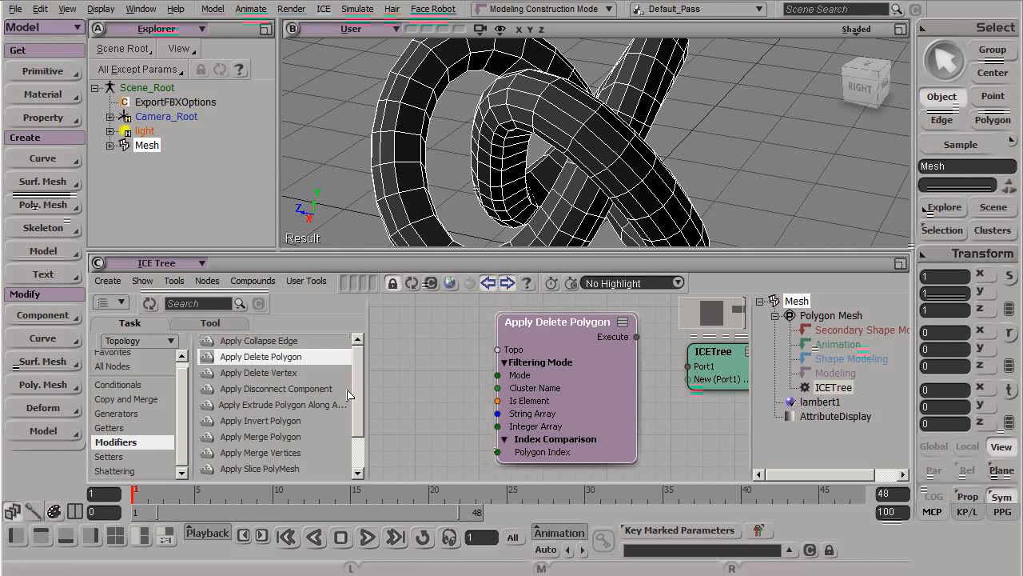
pyautogui.scroll(-3)
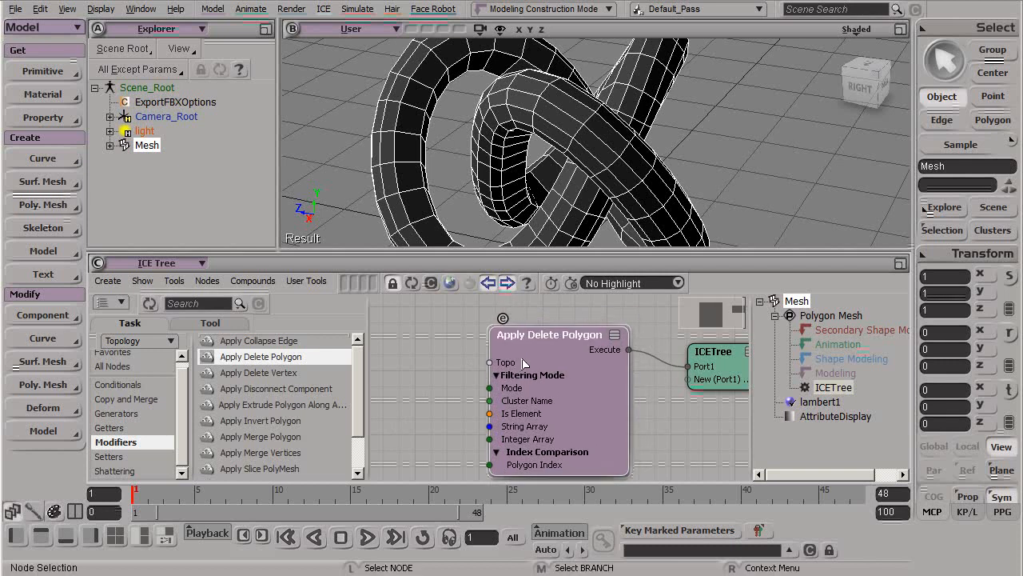
# Set Apply Delete Polygon to String Array mode with polygons 0,1,2,3,4,5
pyautogui.doubleClick(549, 335)
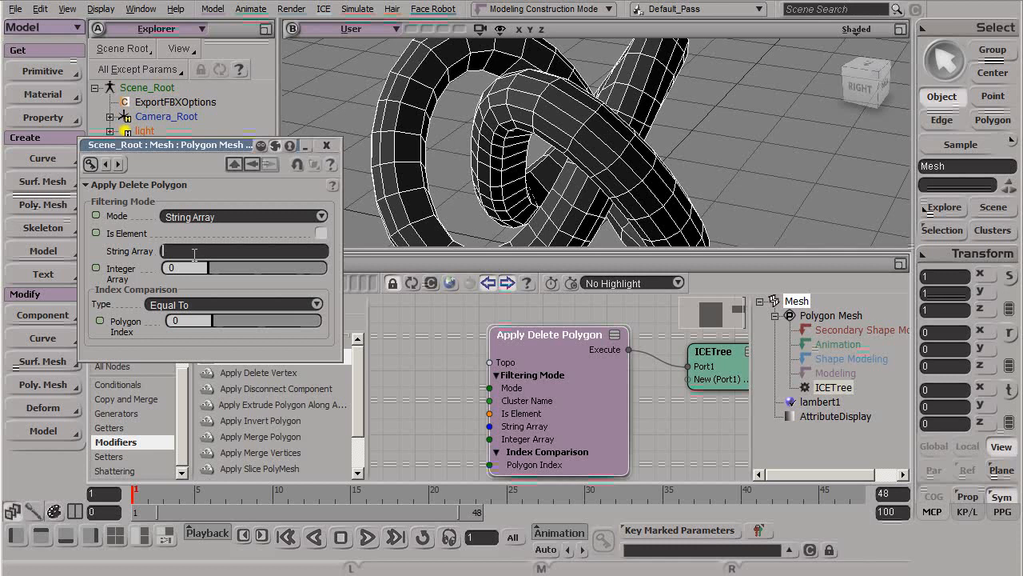
pyautogui.click(244, 216)
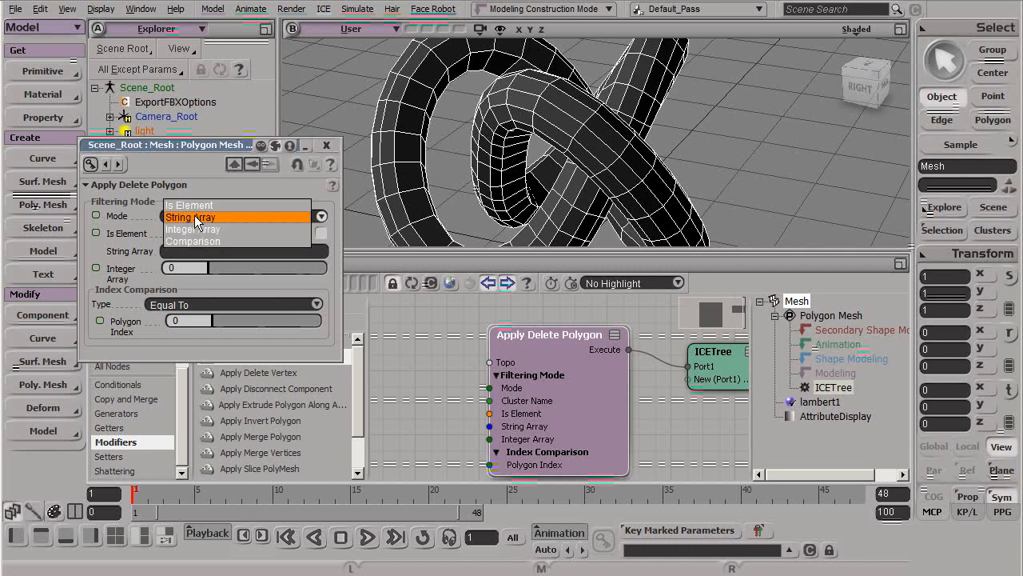
pyautogui.click(192, 229)
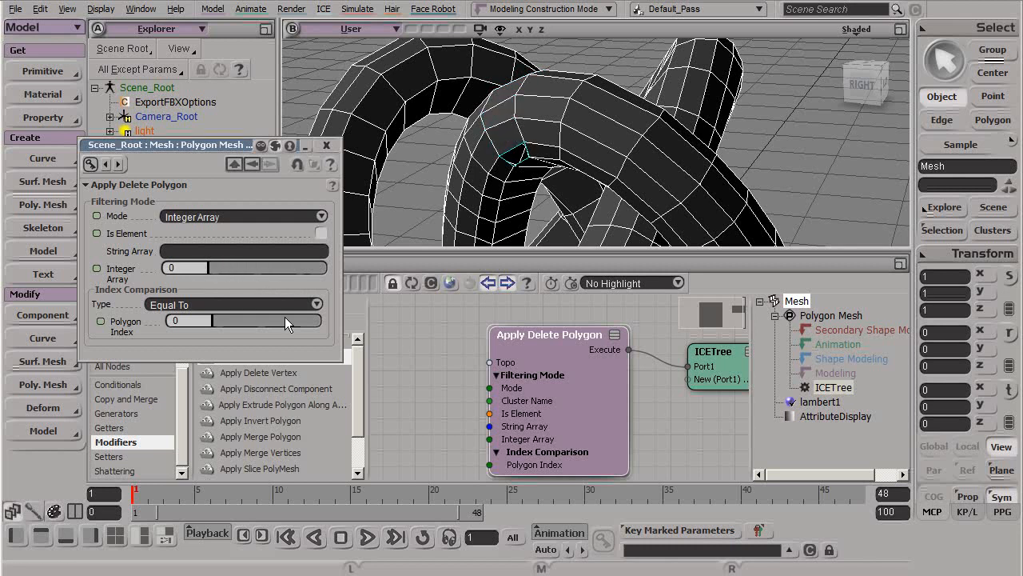
pyautogui.moveTo(208, 228)
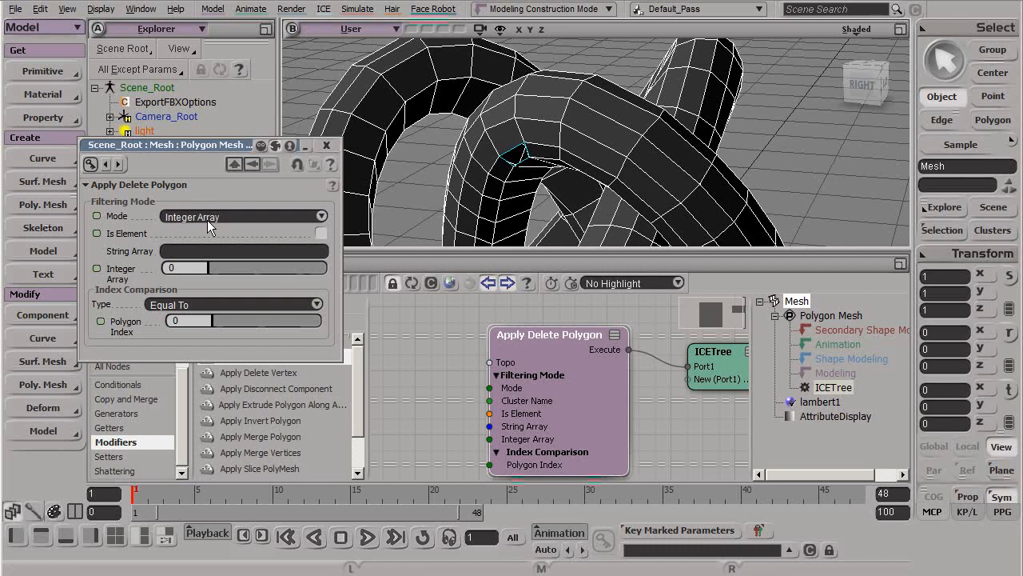
pyautogui.click(244, 216)
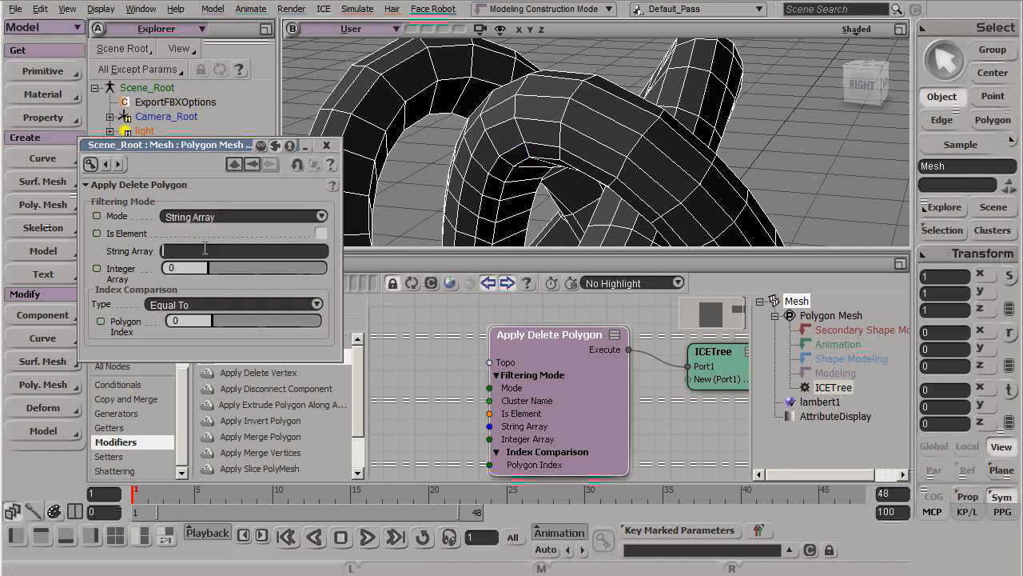
pyautogui.write('0,1,2,3,4,5')
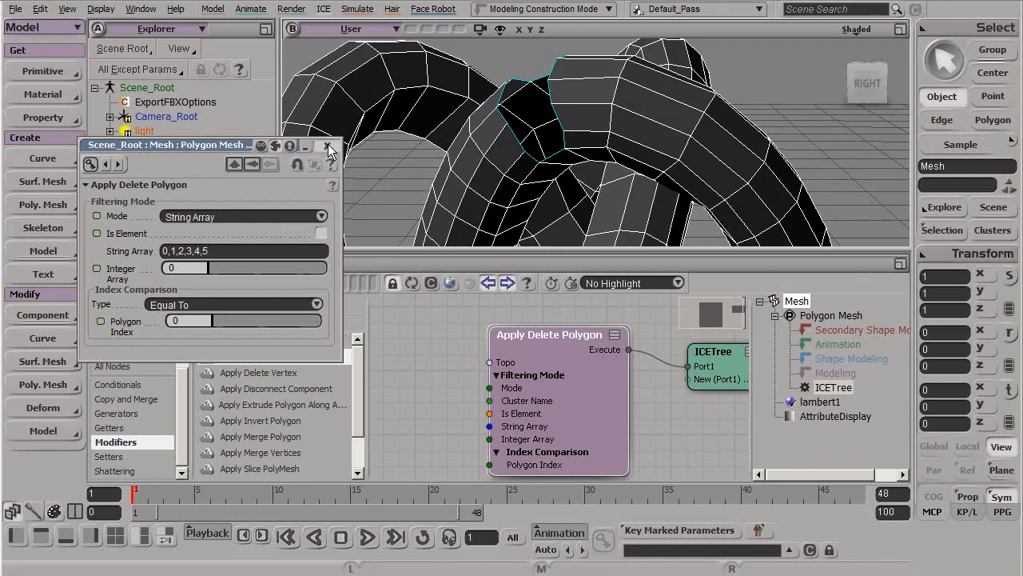
# Close the Apply Delete Polygon property editor
pyautogui.click(329, 145)
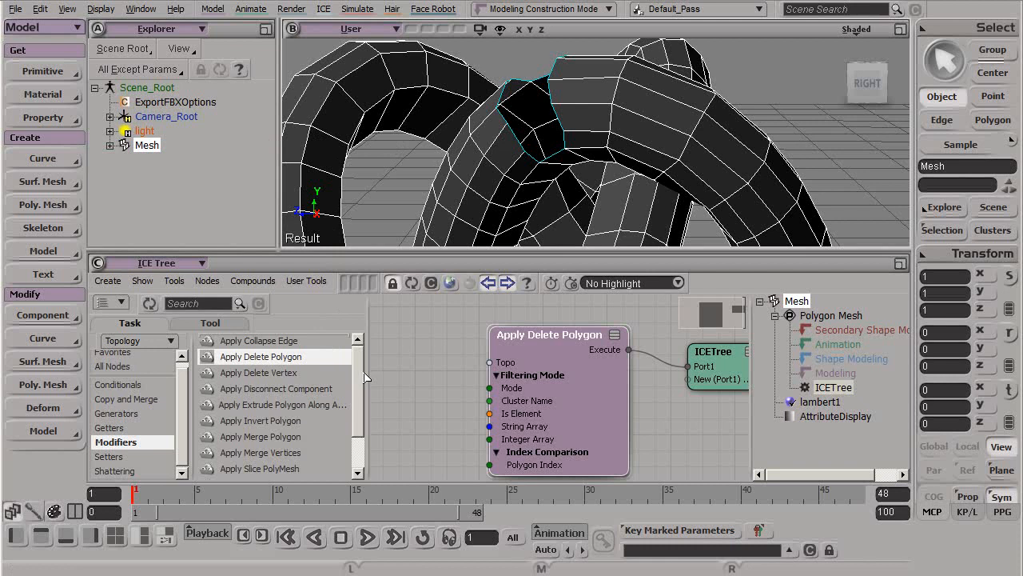
pyautogui.moveTo(361, 378)
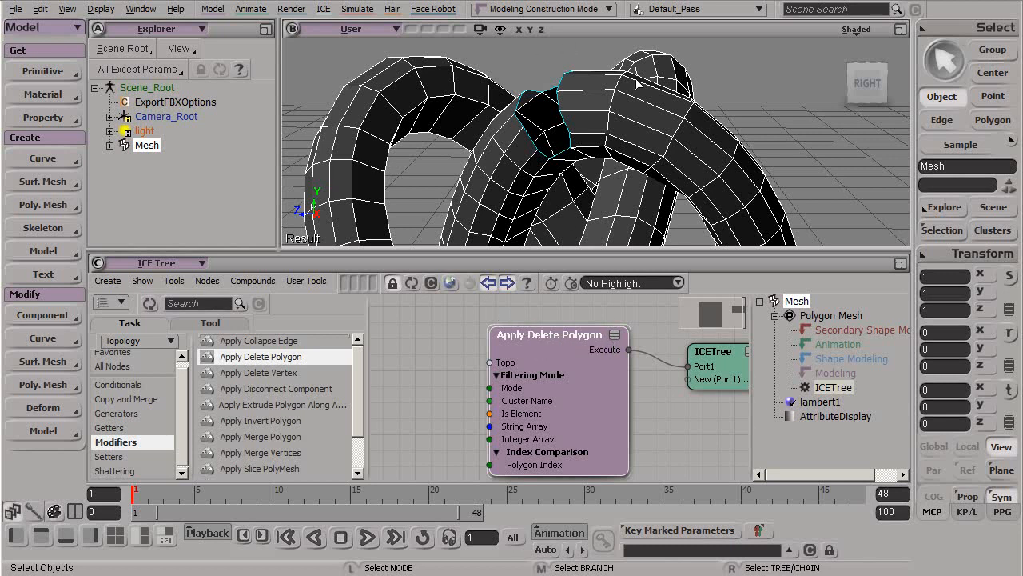
pyautogui.moveTo(557, 117)
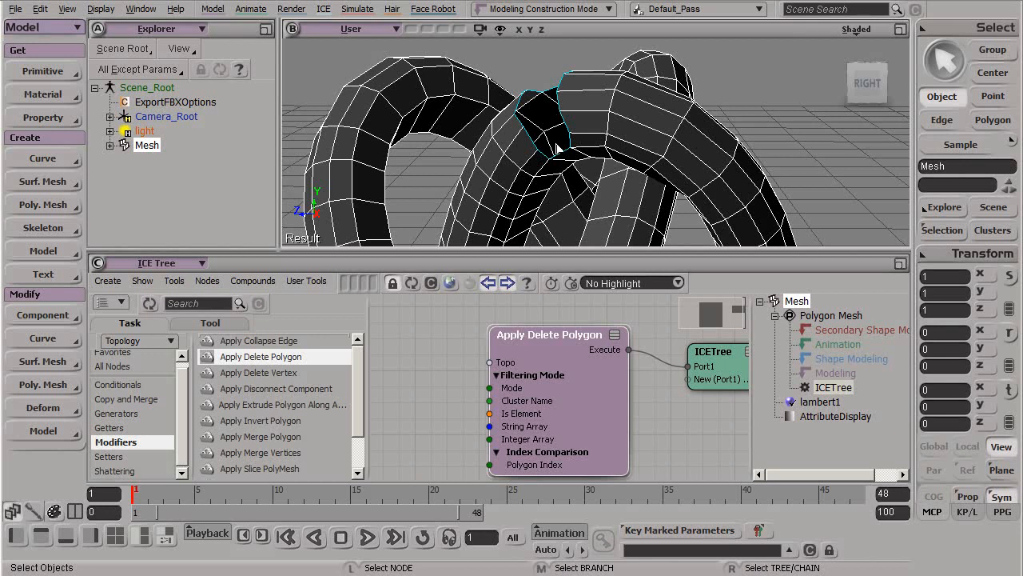
pyautogui.moveTo(576, 234)
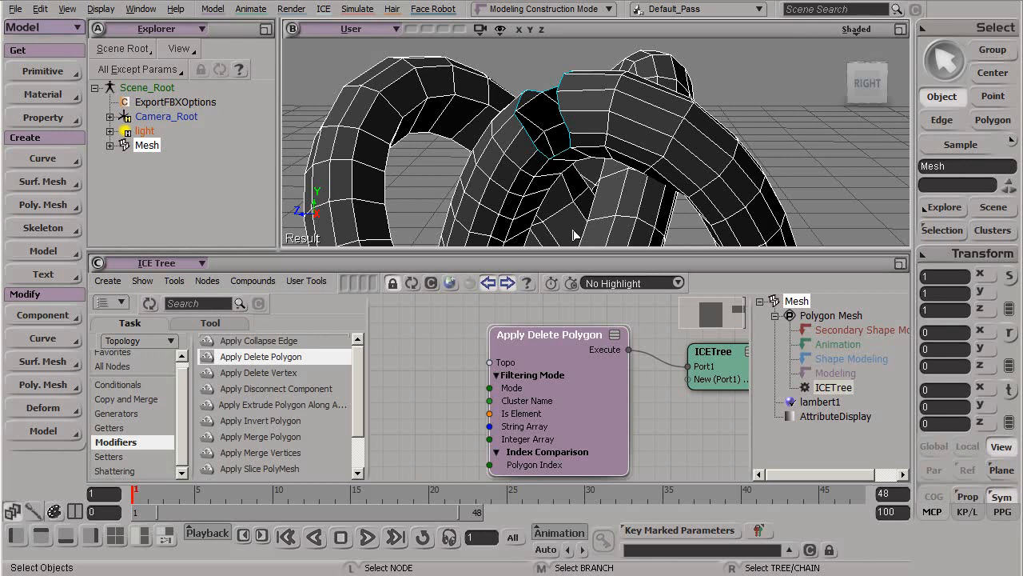